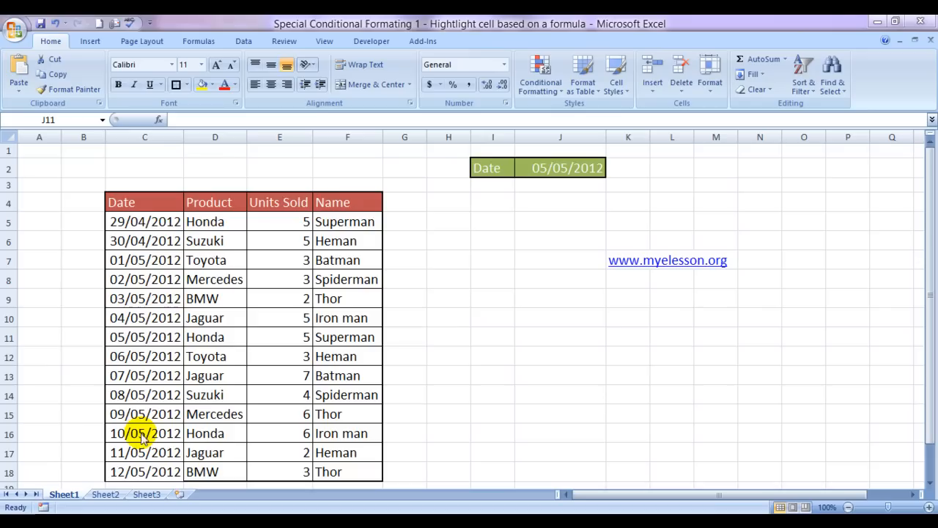
mouse_move(214, 261)
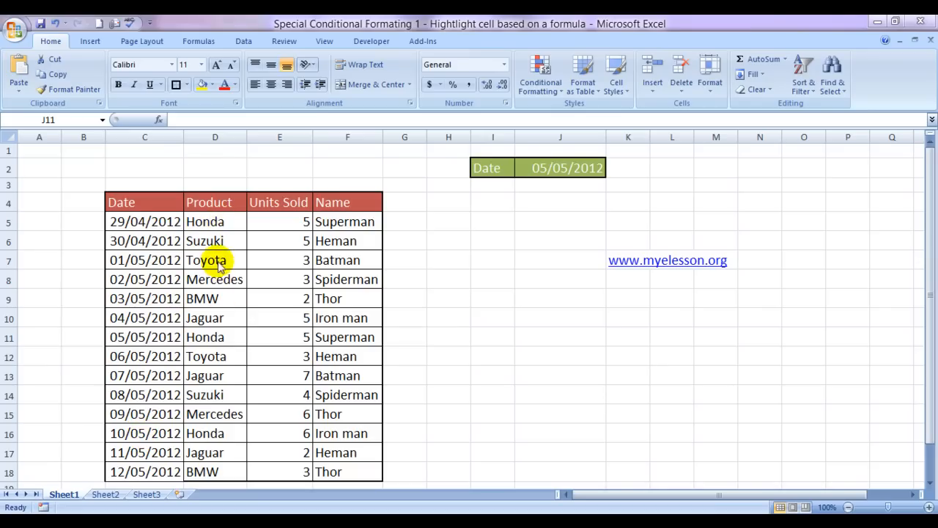
mouse_move(292, 263)
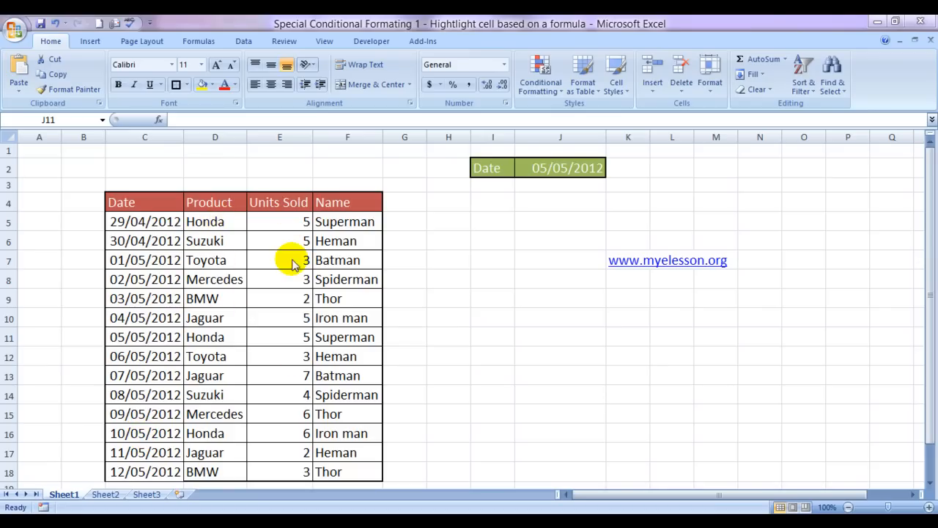
mouse_move(344, 302)
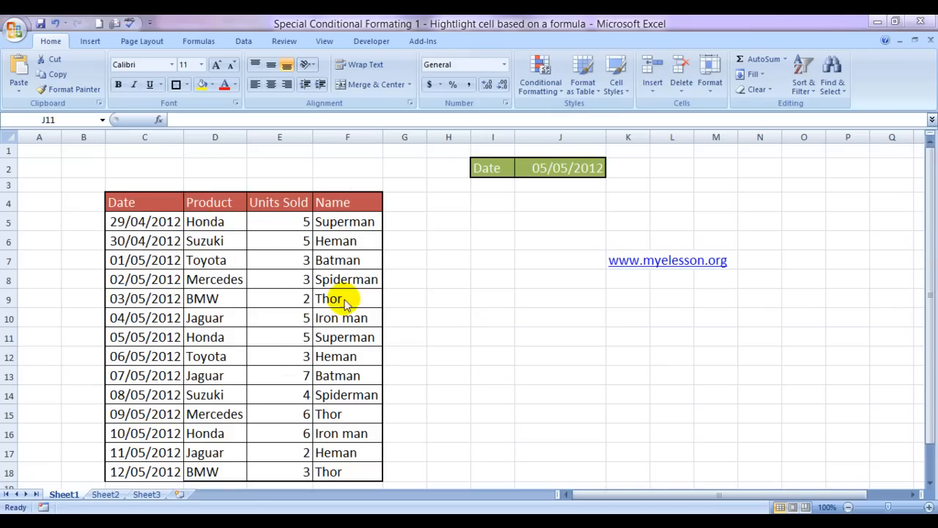
- Review the salesperson names (Superman, Iron man) and set the comparison date J2 to 08/05/2012
left_click(560, 336)
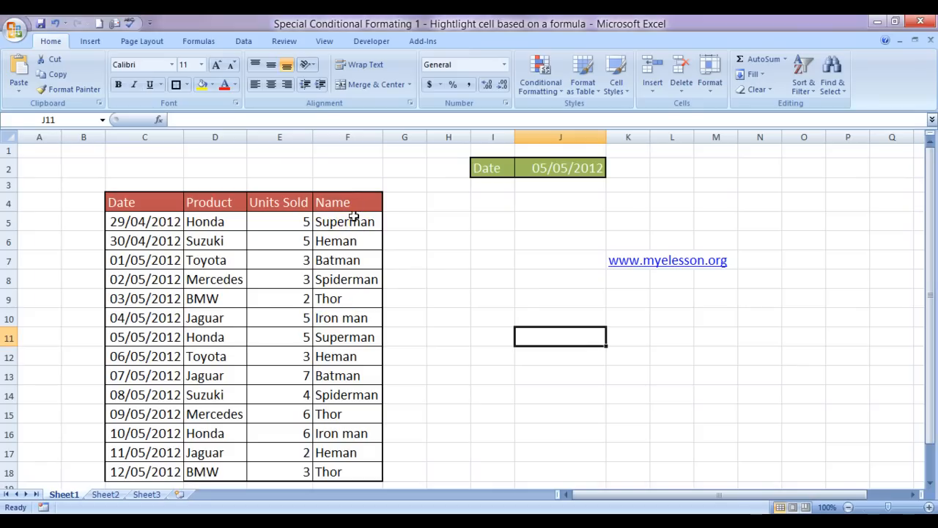
left_click(346, 221)
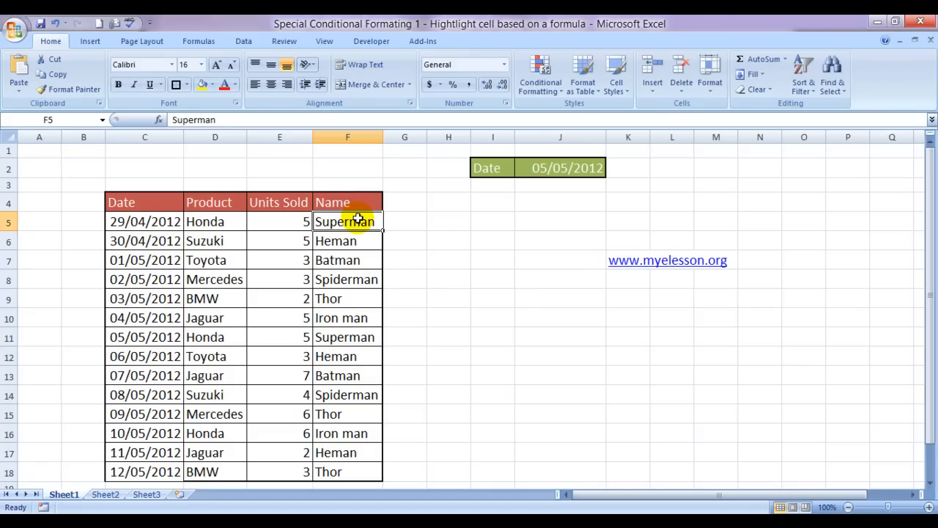
left_click(346, 299)
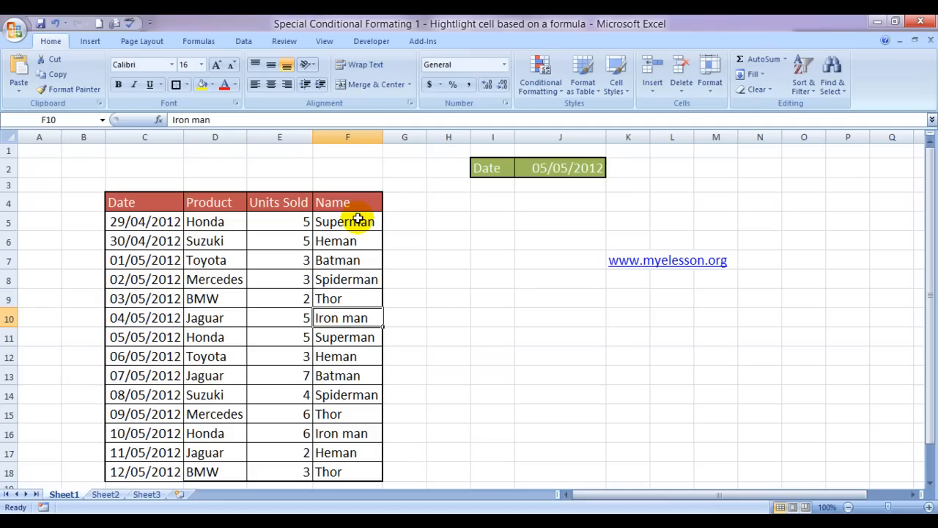
left_click(448, 317)
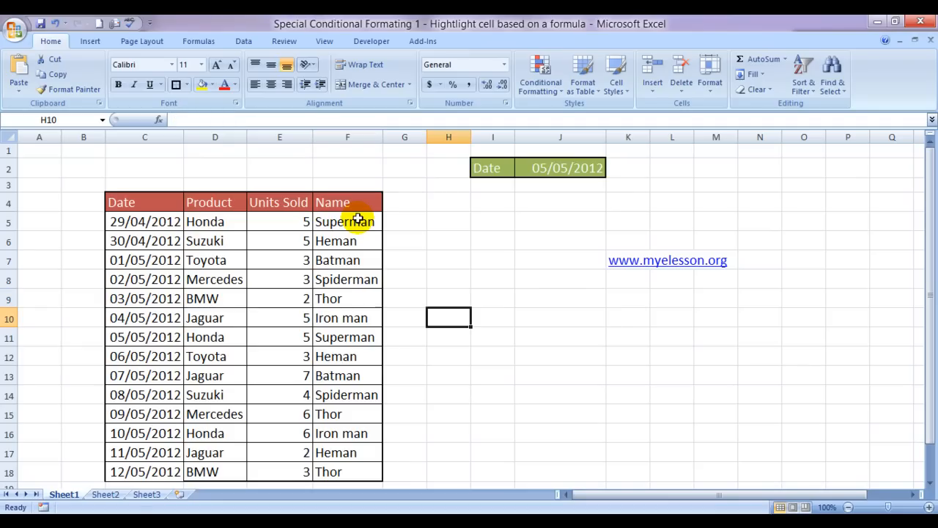
left_click(346, 317)
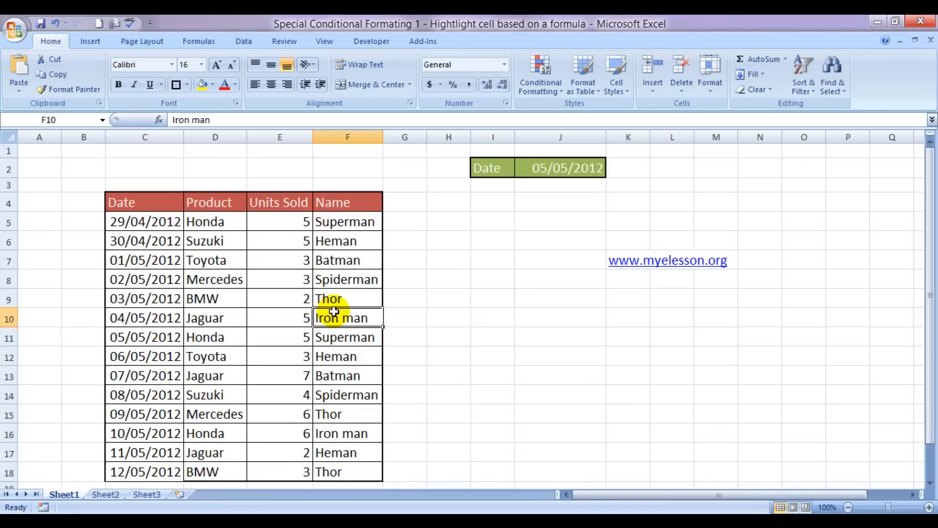
left_click(562, 167)
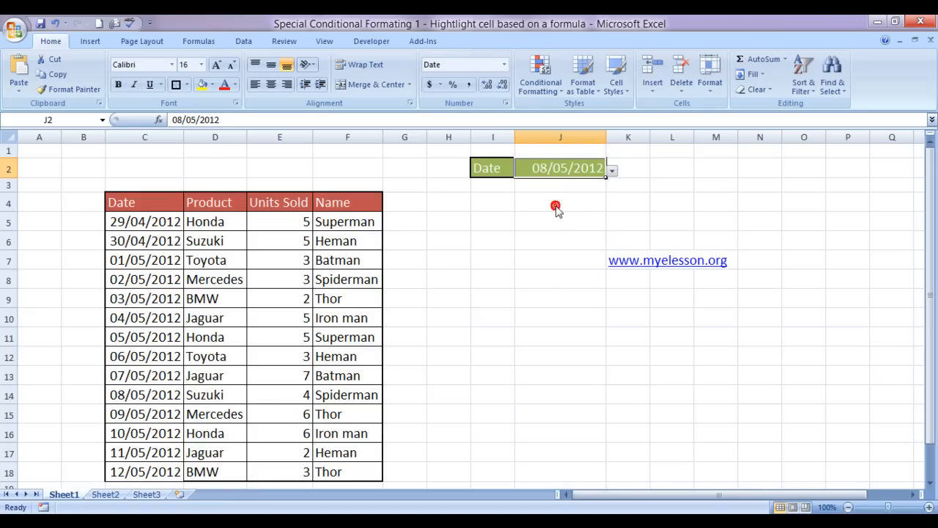
mouse_move(262, 340)
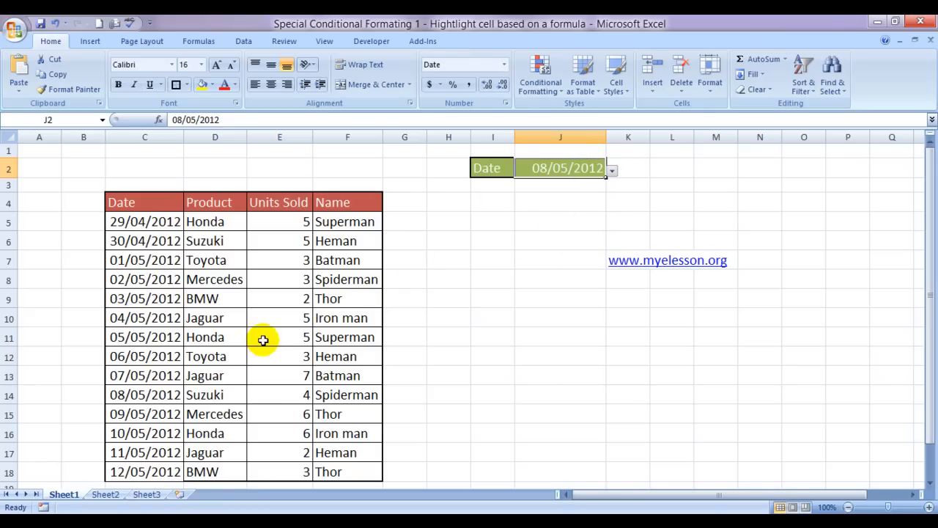
mouse_move(337, 401)
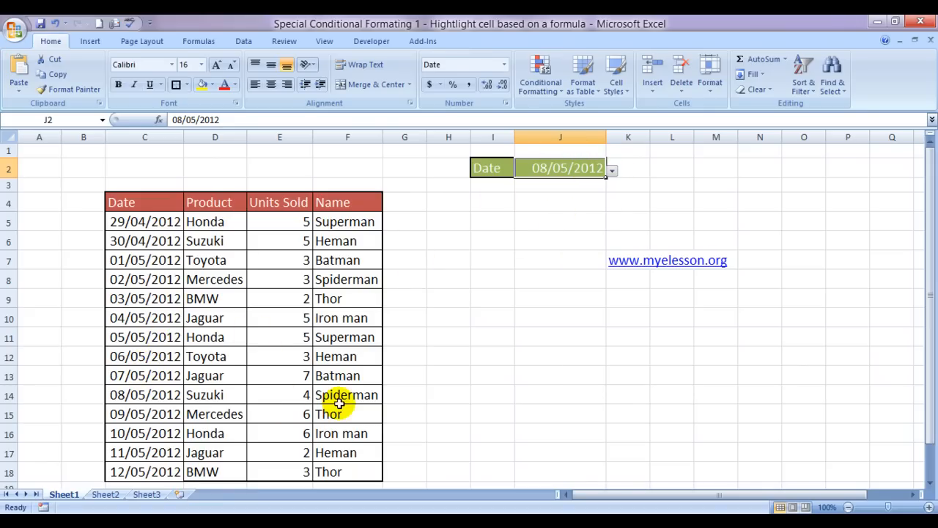
- Note Spiderman's 08/05/2012 row and the C5 date, then settle on H5 for a test formula
left_click(346, 395)
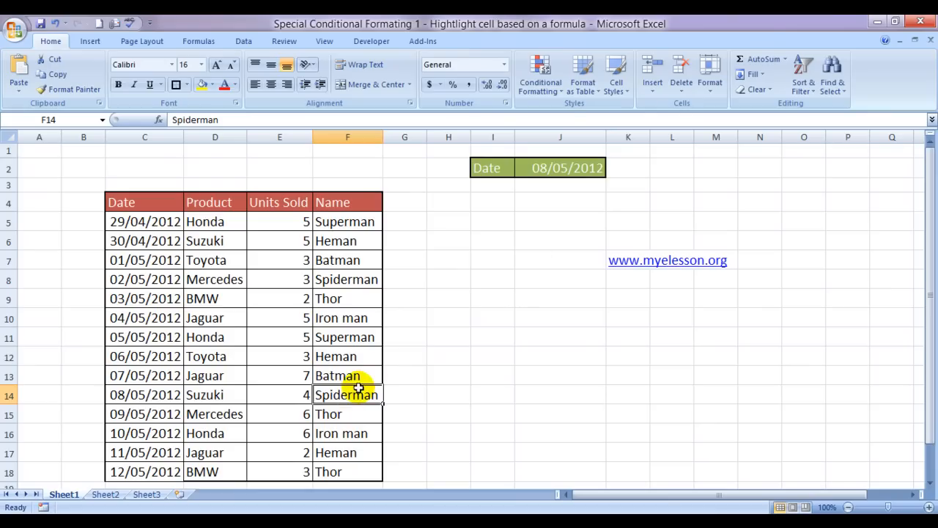
left_click(449, 393)
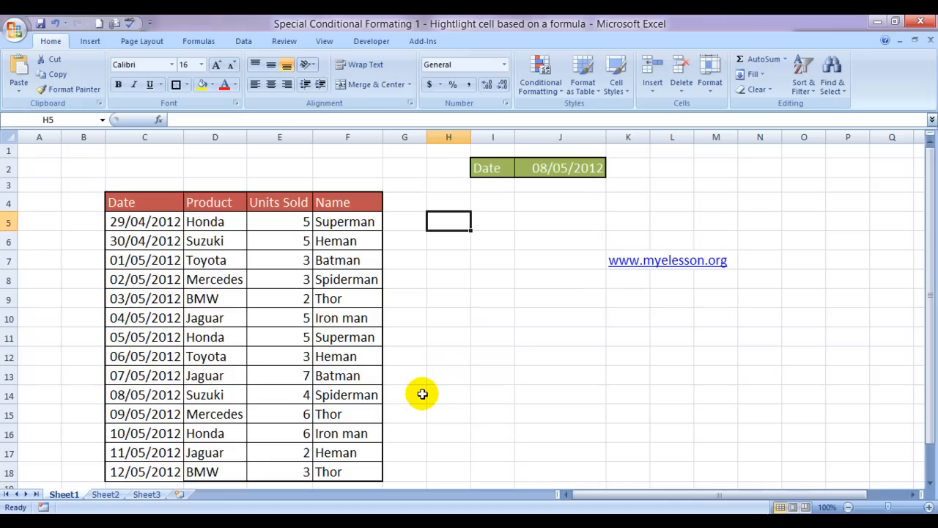
left_click(449, 259)
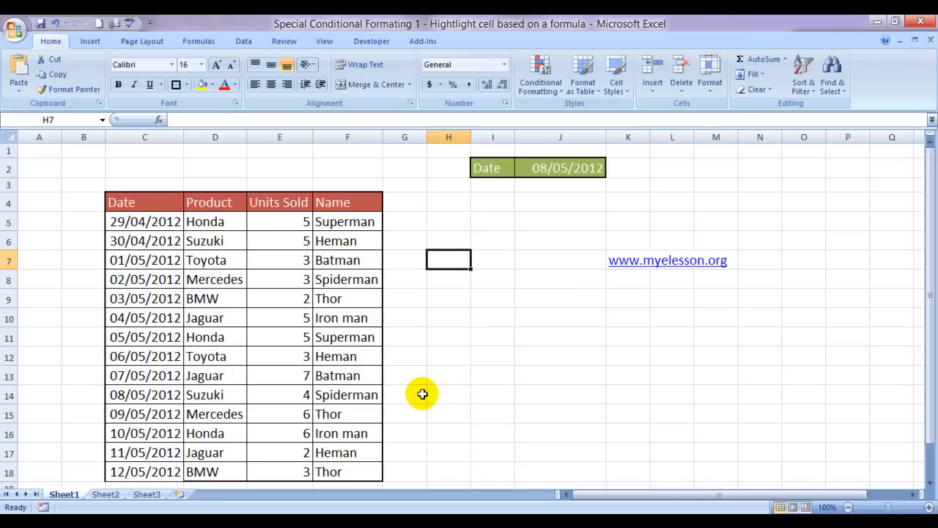
left_click(449, 221)
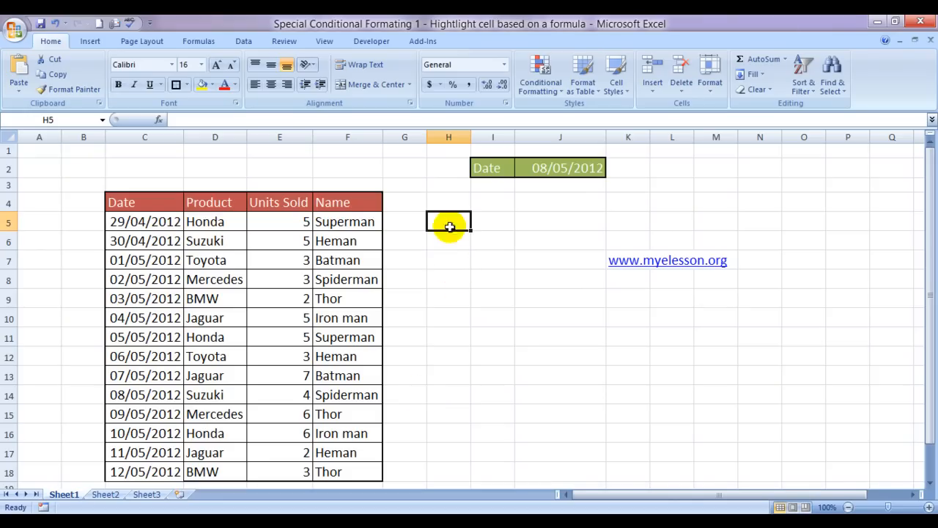
mouse_move(474, 286)
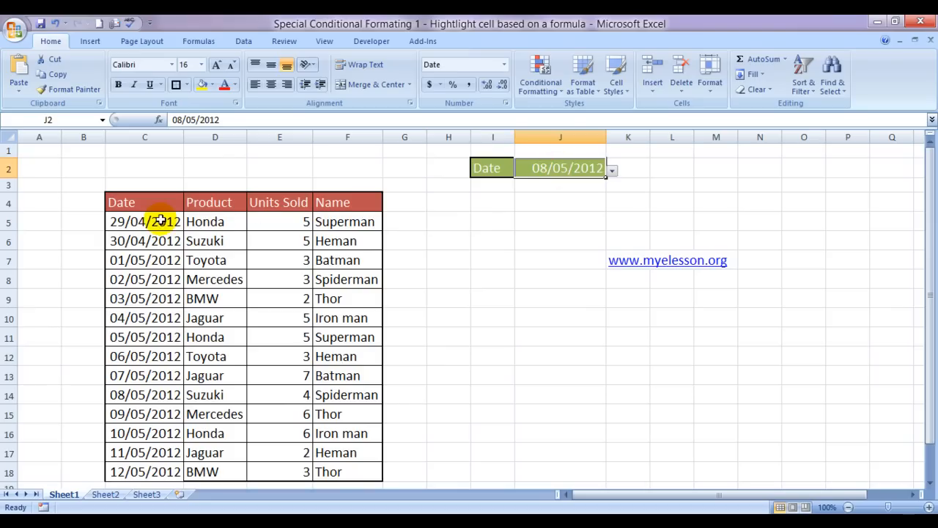
left_click(144, 221)
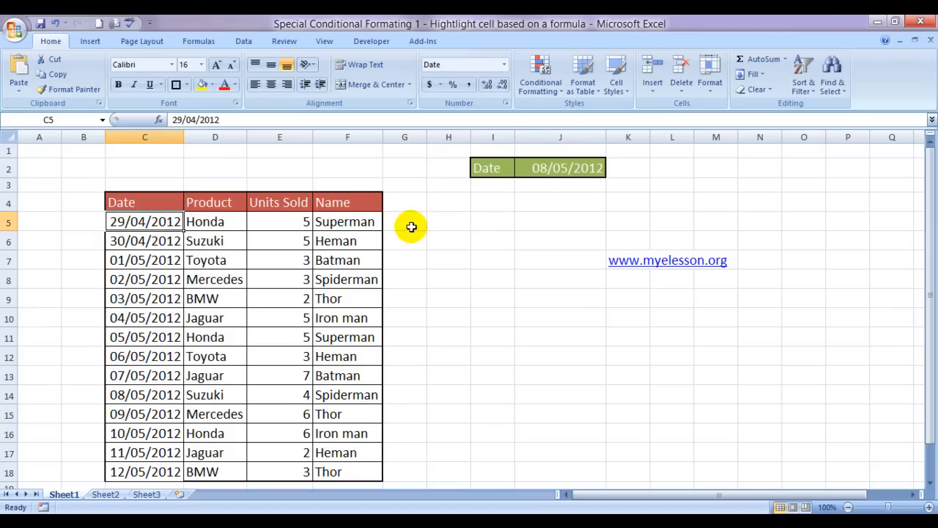
left_click(449, 221)
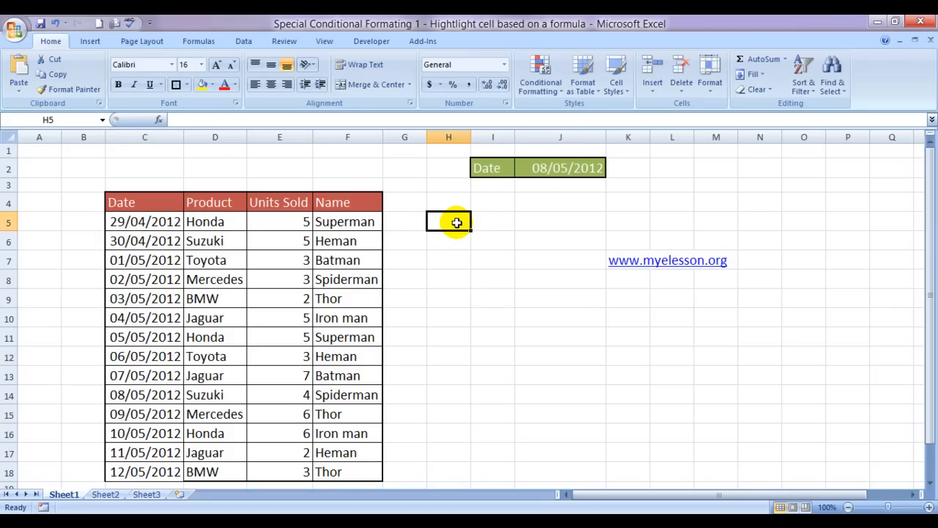
- Enter the test formula =$J$2=C5 in H5 with an absolute reference to the Date cell
type("=")
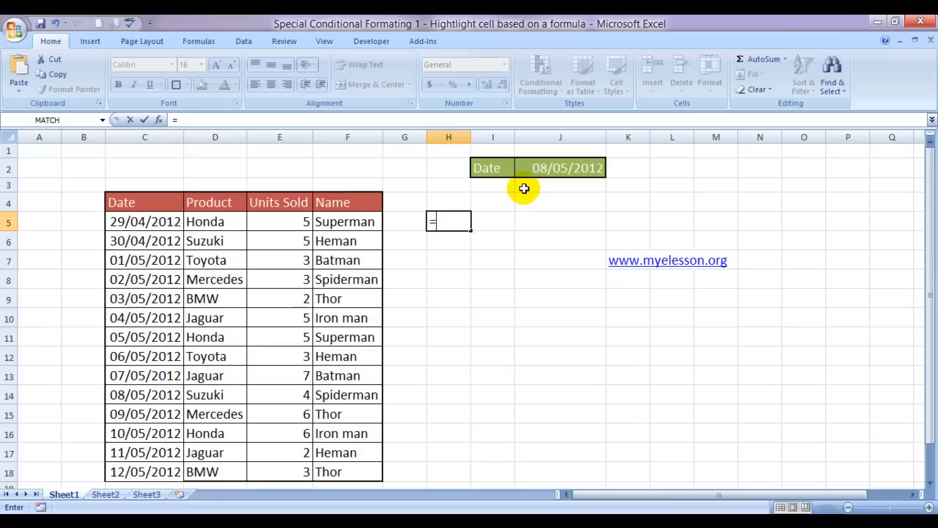
left_click(560, 167)
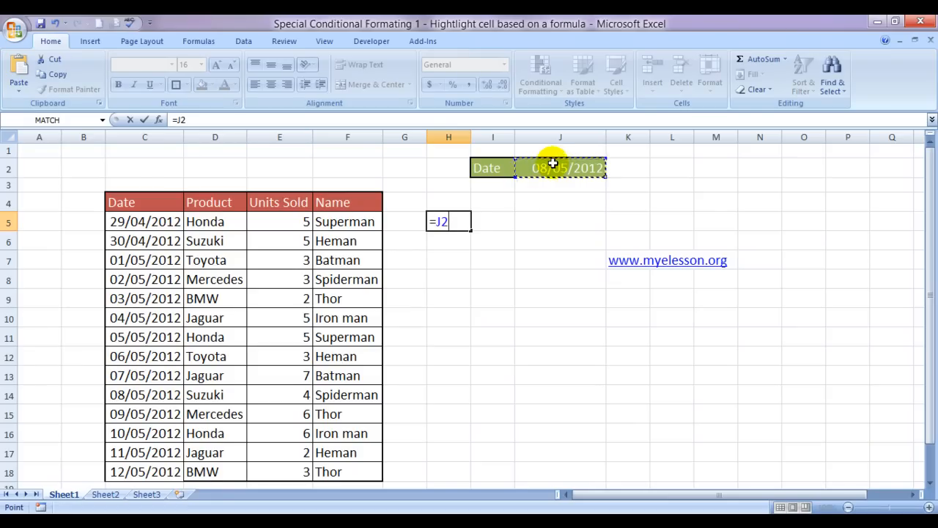
key("F4")
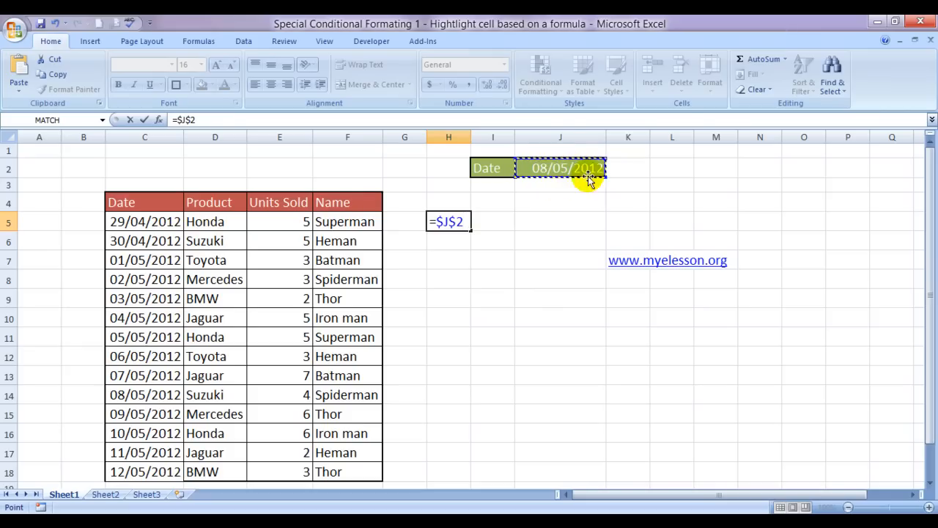
mouse_move(551, 199)
type("=")
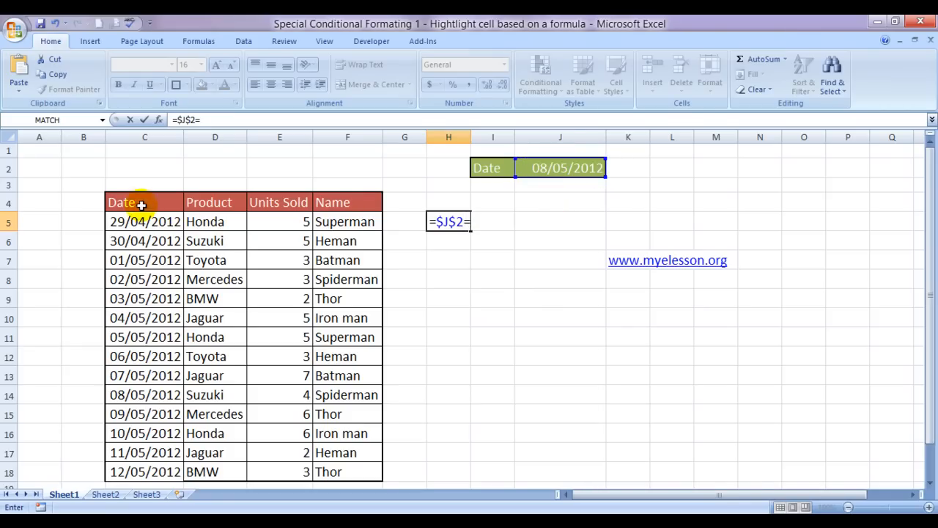
left_click(136, 221)
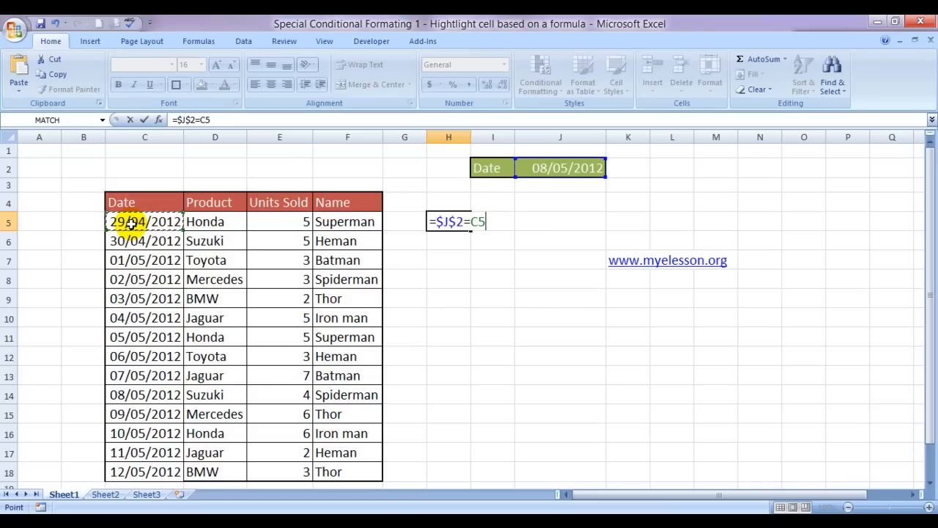
key("Enter")
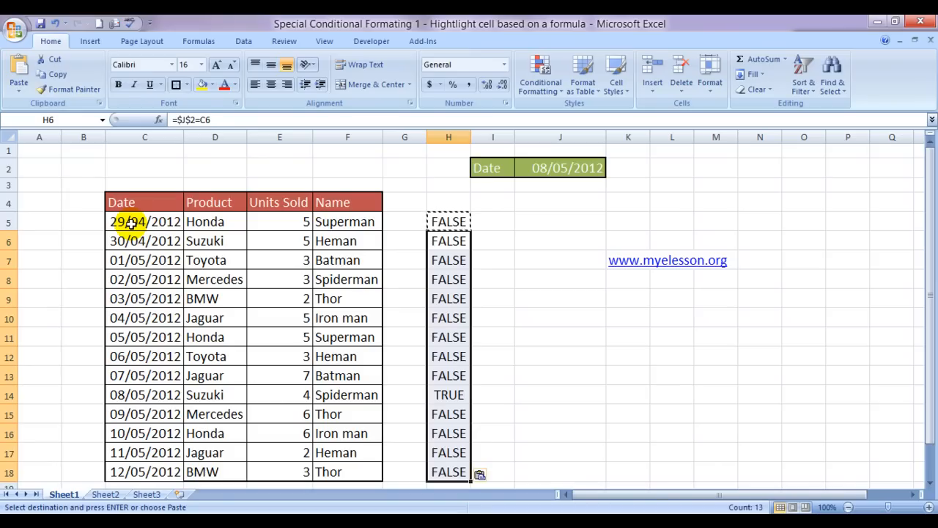
left_click(449, 259)
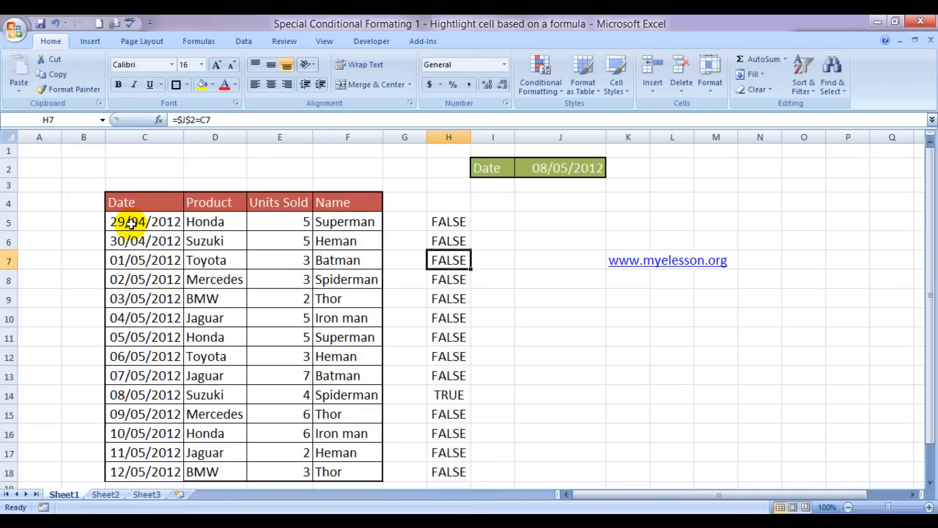
left_click(448, 394)
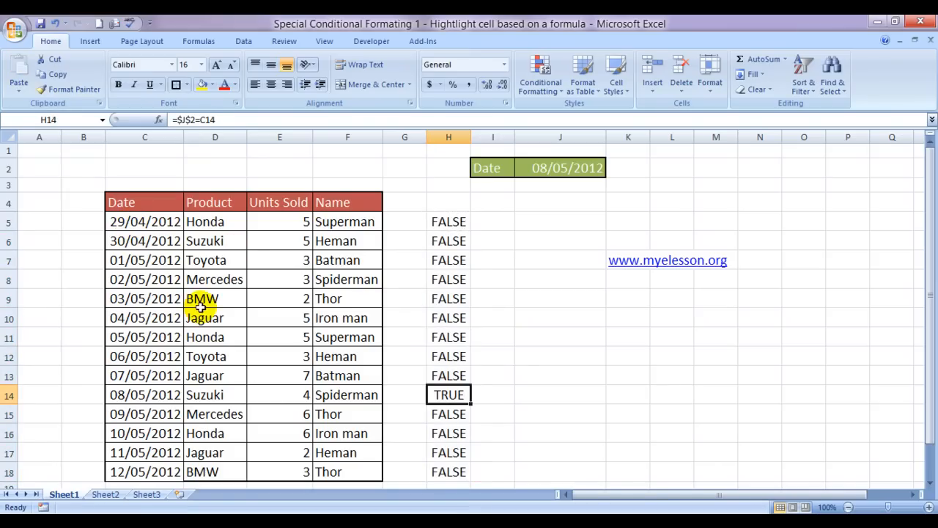
left_click(493, 395)
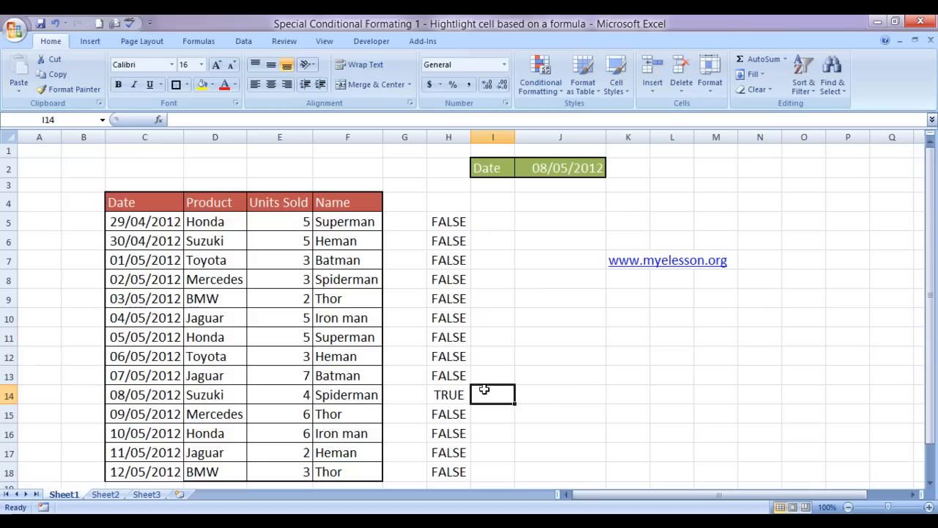
left_click(448, 394)
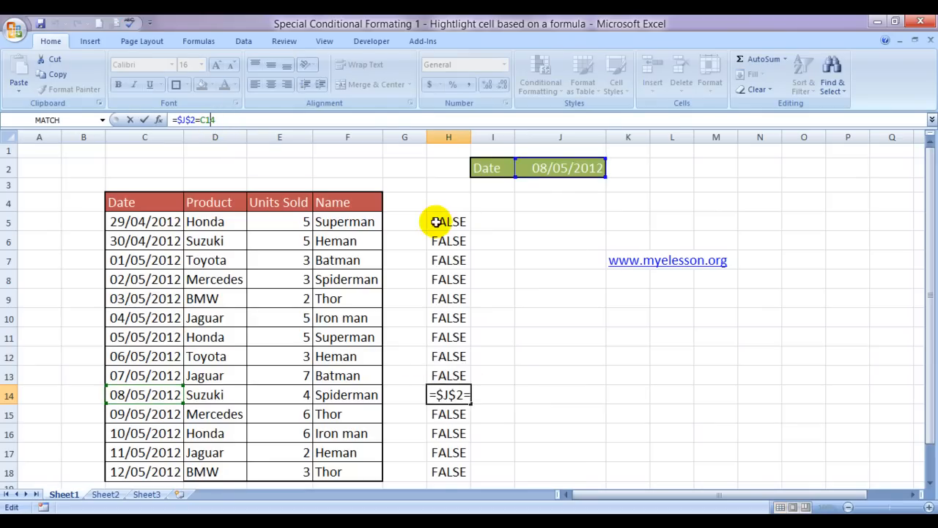
key("Enter")
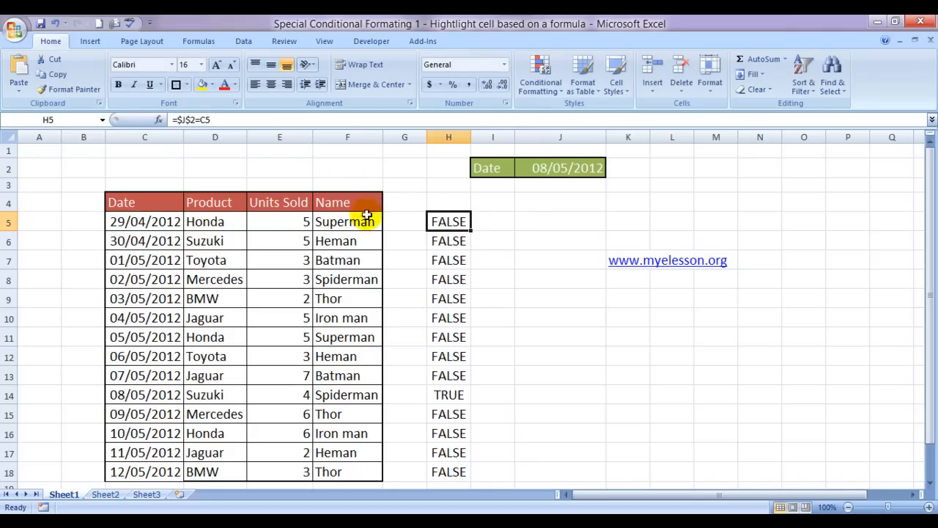
left_click(362, 221)
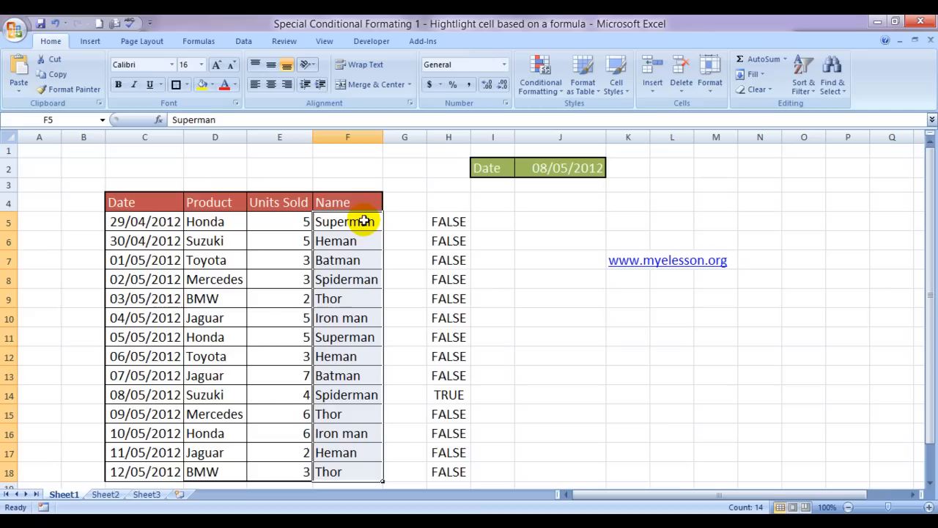
- Create a new formula-based conditional formatting rule with =$J$2=C5 for the names
left_click(540, 74)
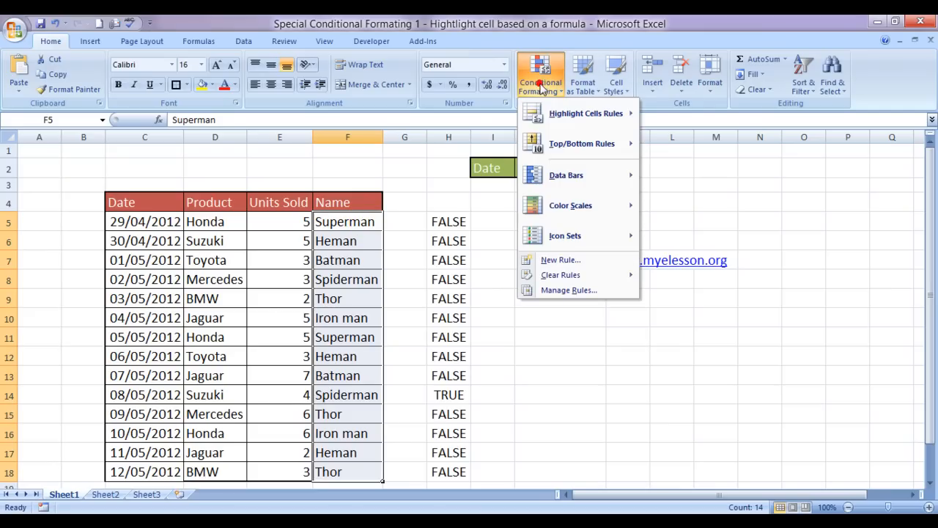
mouse_move(560, 259)
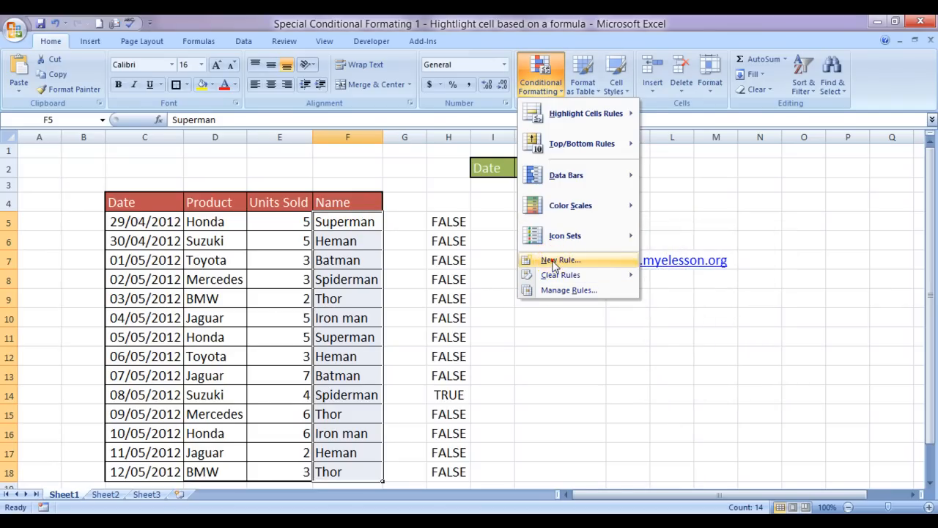
left_click(560, 259)
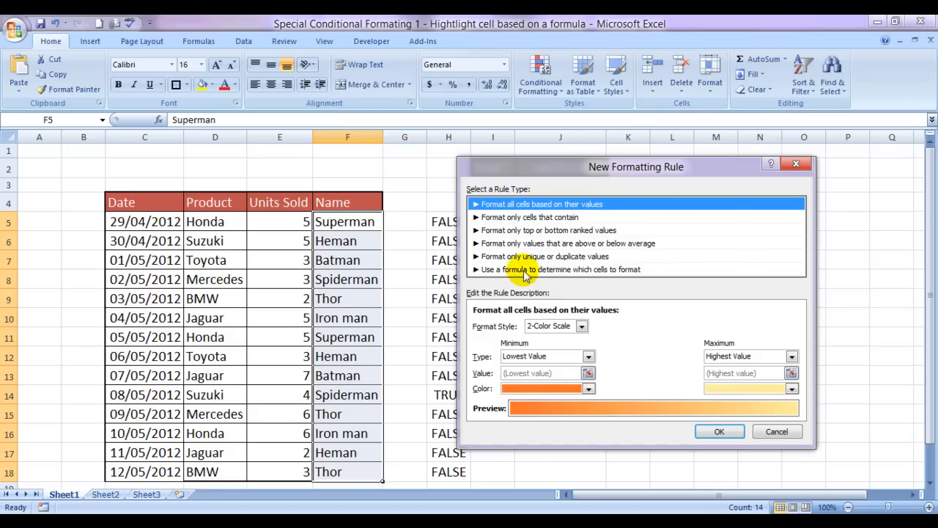
left_click(560, 270)
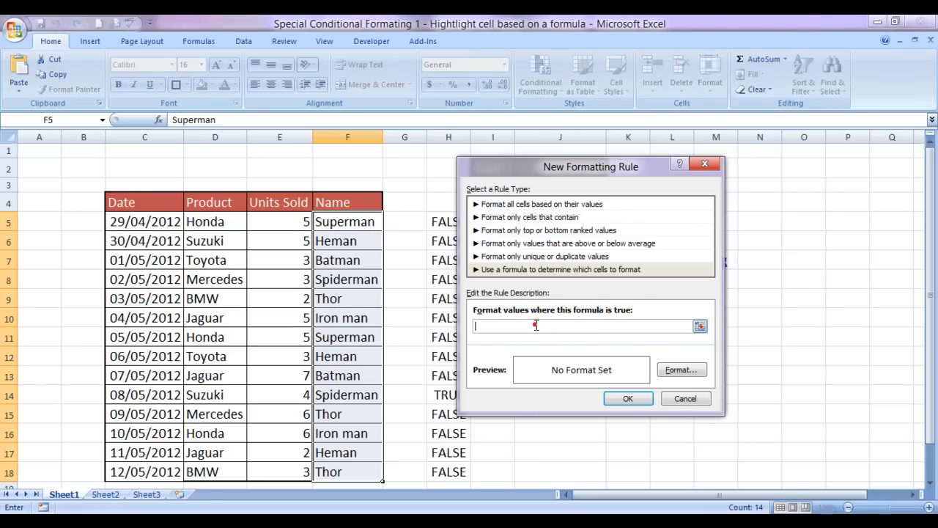
type("=$J$2=C5")
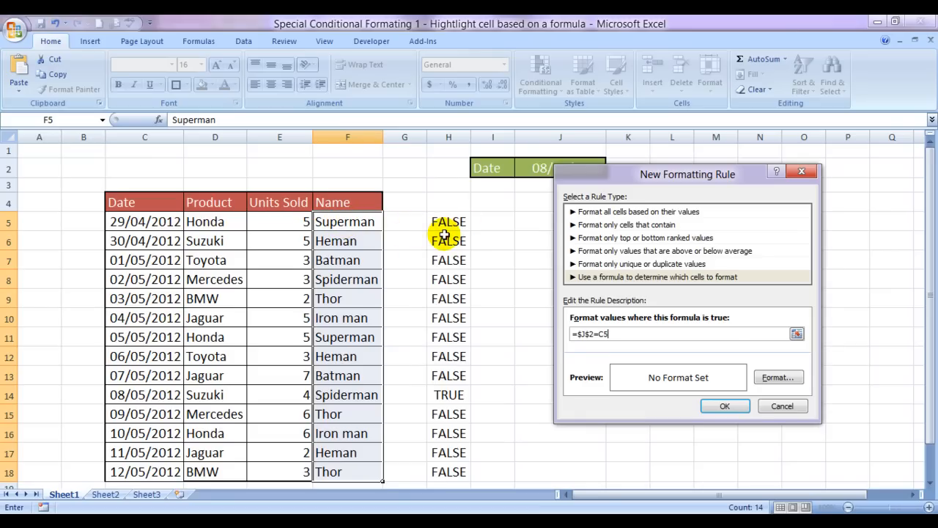
mouse_move(452, 261)
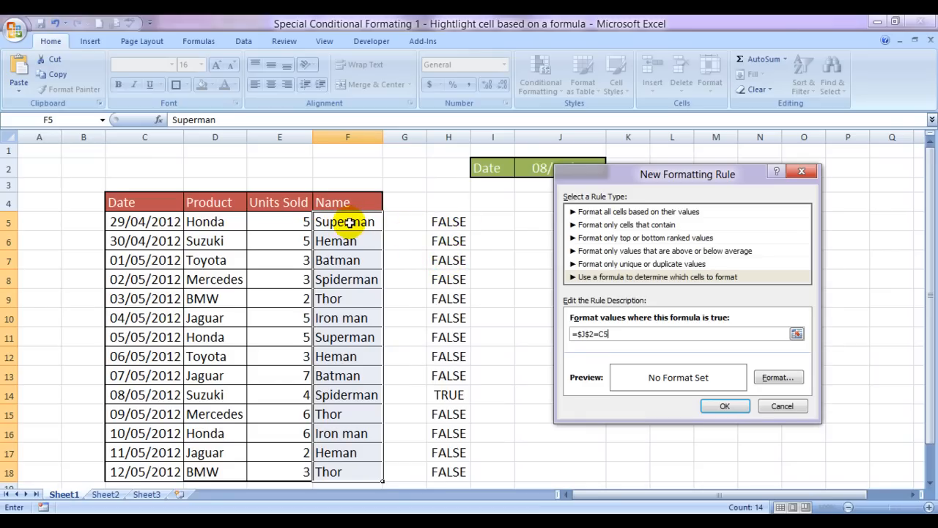
mouse_move(370, 223)
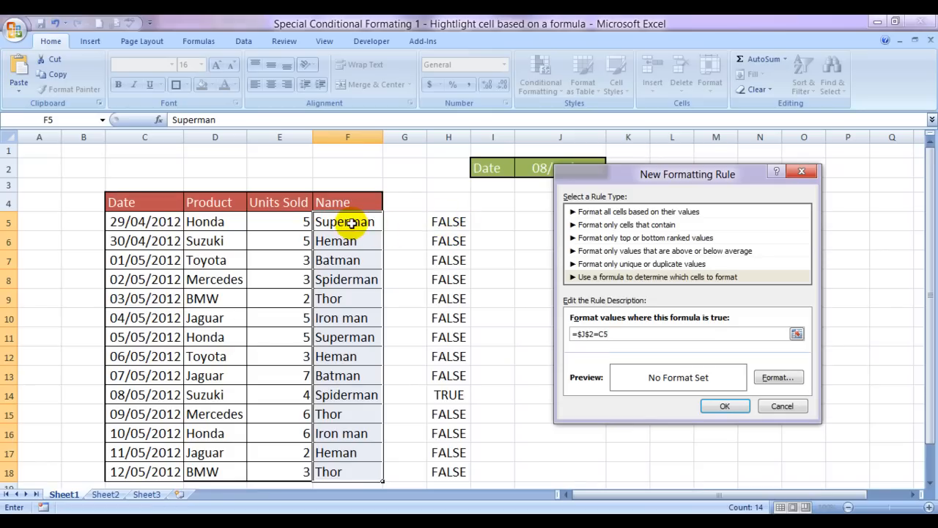
mouse_move(416, 227)
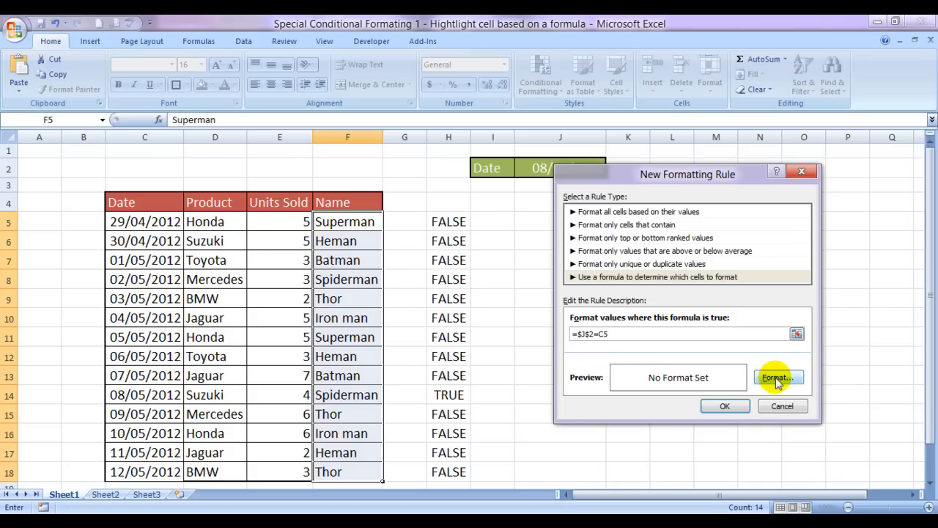
- Set the rule's format to a red fill
left_click(778, 377)
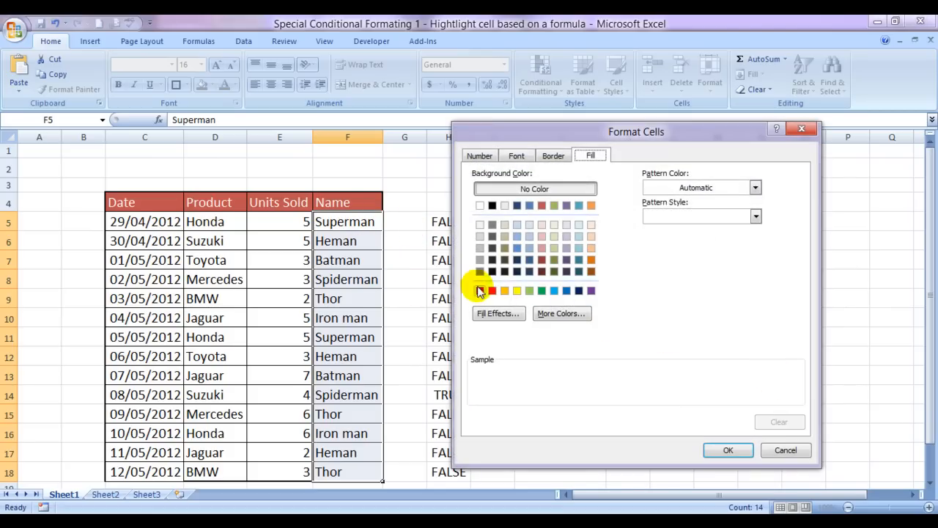
left_click(492, 290)
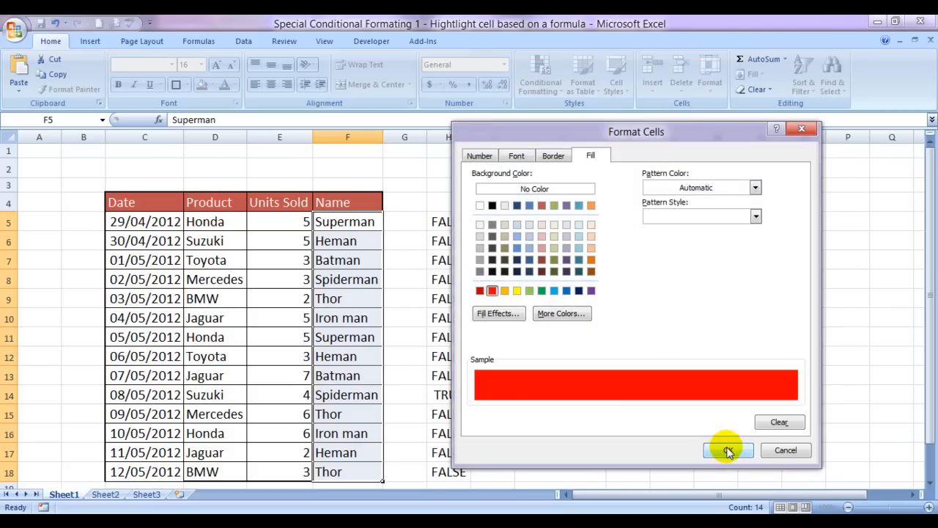
left_click(727, 451)
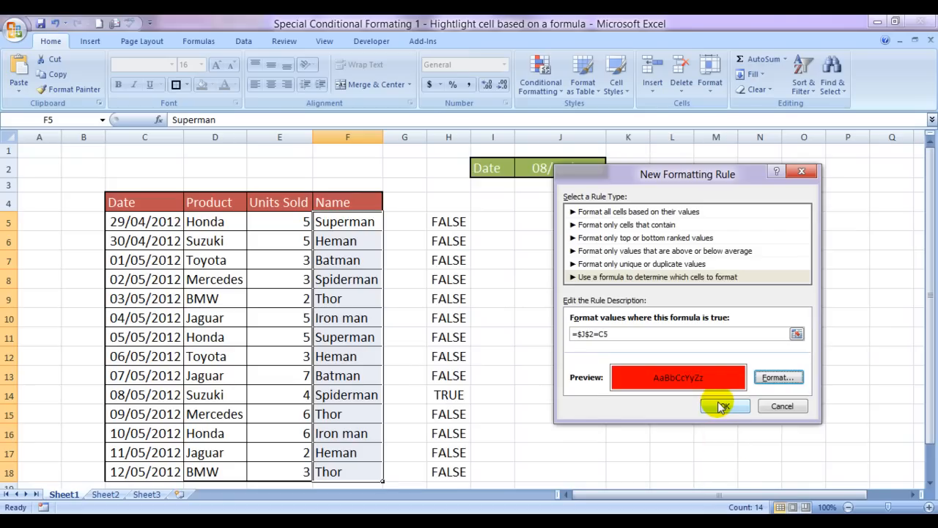
- Apply the red highlight rule and test it with 06/05/2012 in J2
left_click(726, 406)
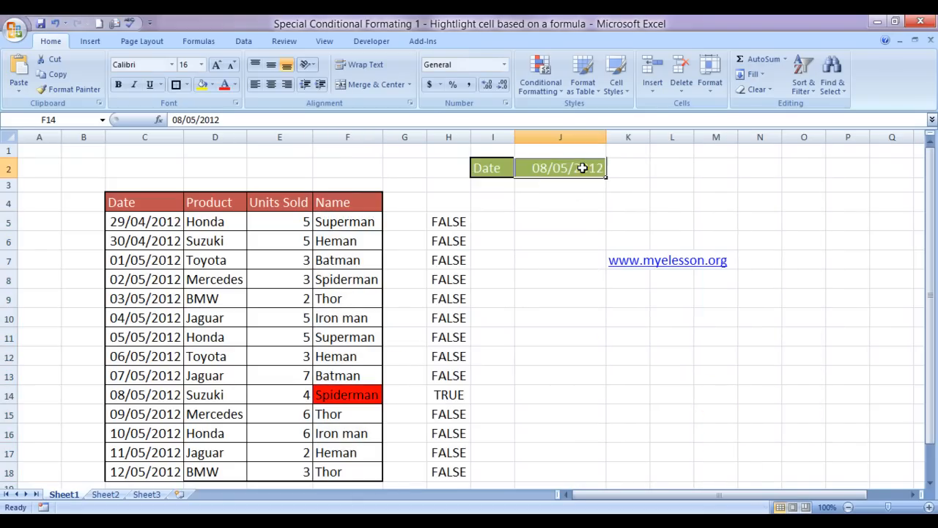
left_click(609, 167)
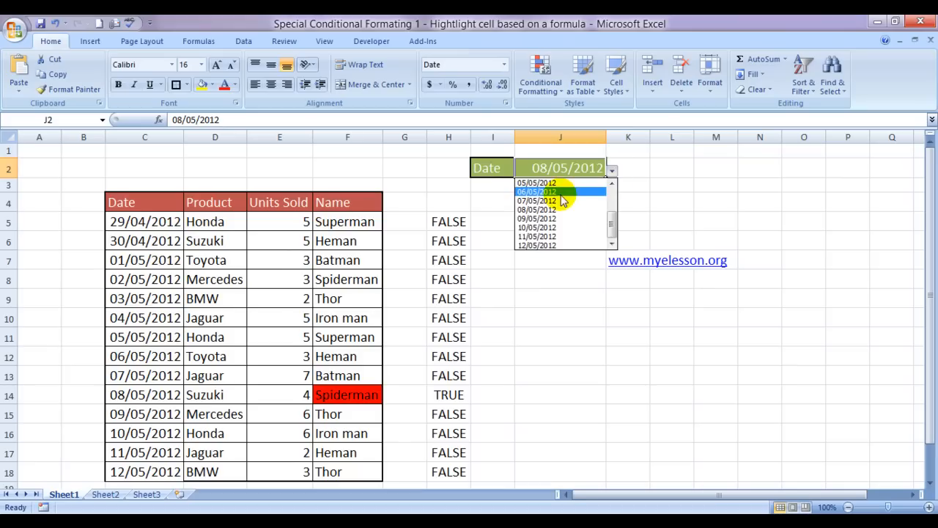
left_click(537, 190)
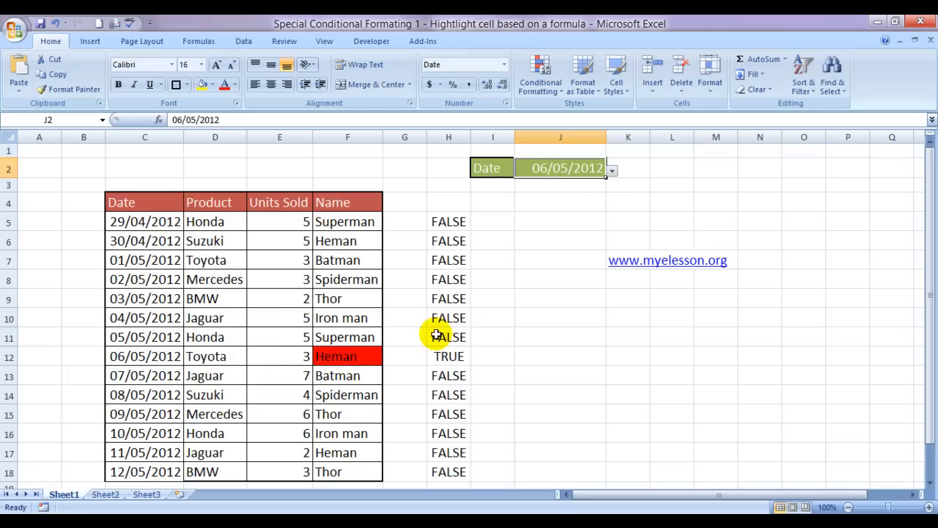
- Switch J2 to 12/05/2012 so Thor's row highlights, then select the TRUE/FALSE helper column
left_click(612, 167)
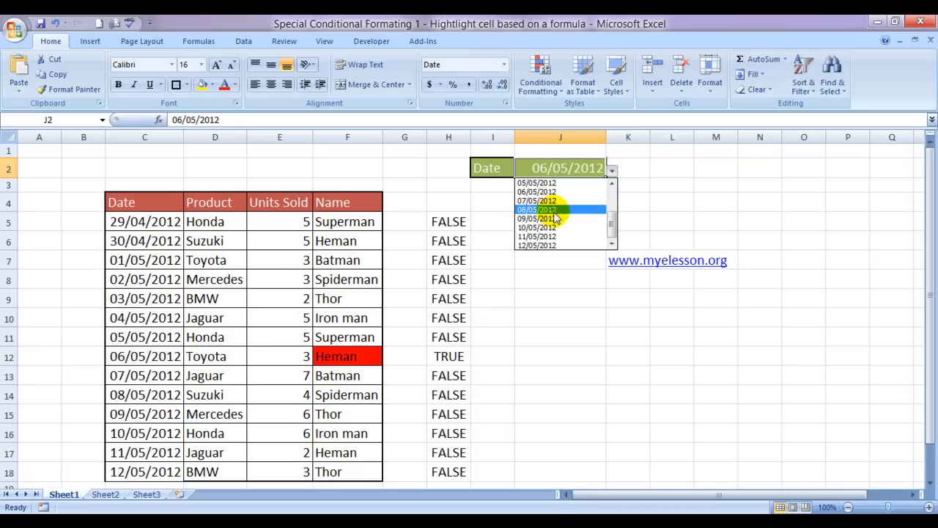
mouse_move(550, 227)
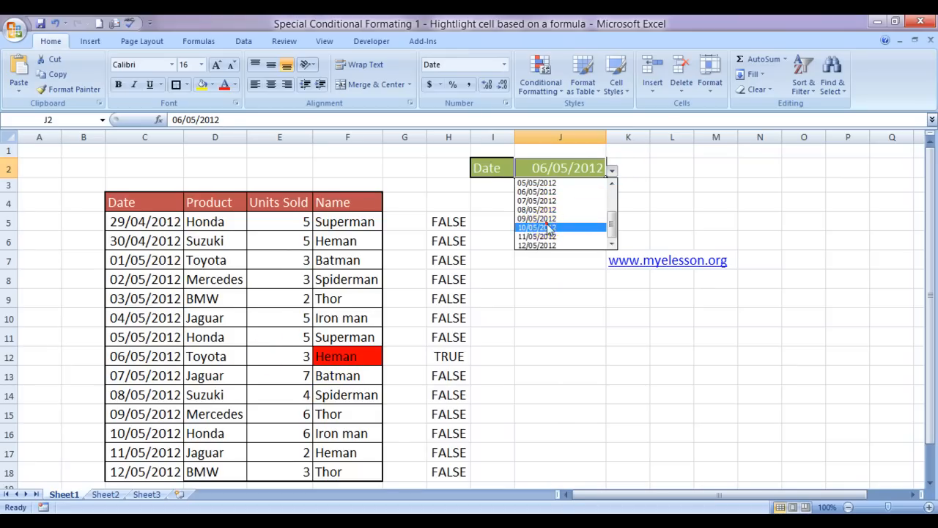
left_click(537, 225)
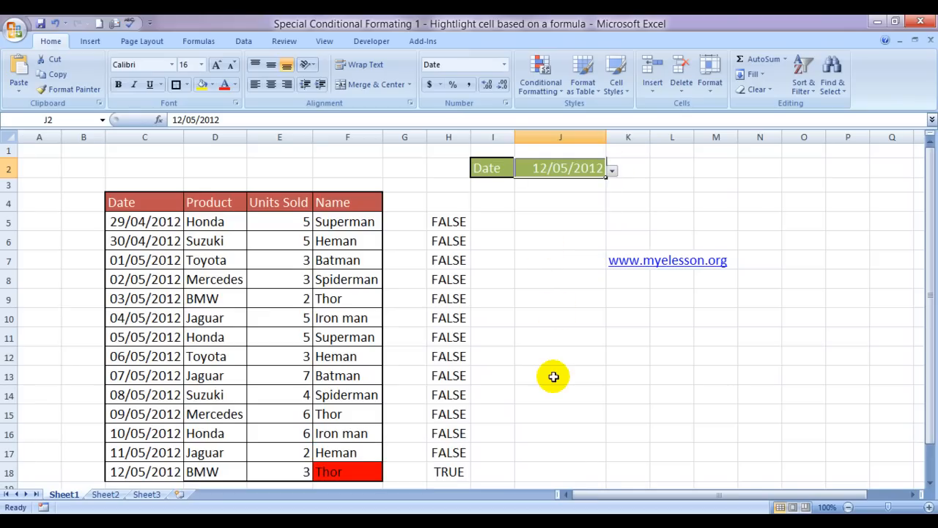
left_click(448, 222)
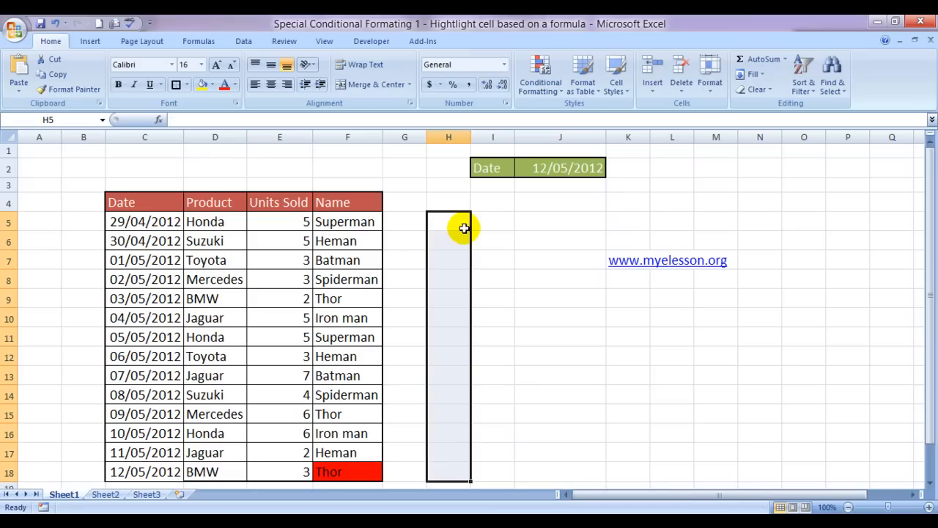
- Change the date back to 06/05/2012 so Heman highlights, and reselect the salesperson names
left_click(559, 167)
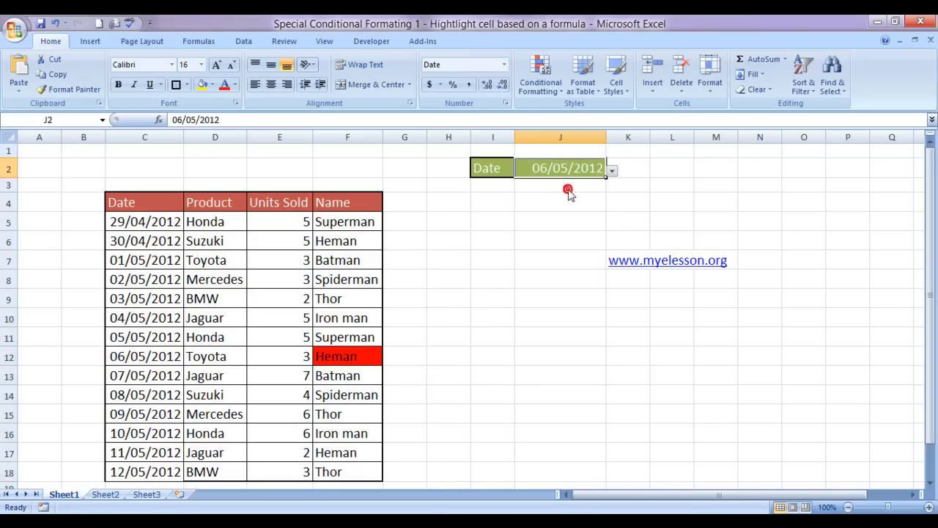
mouse_move(348, 293)
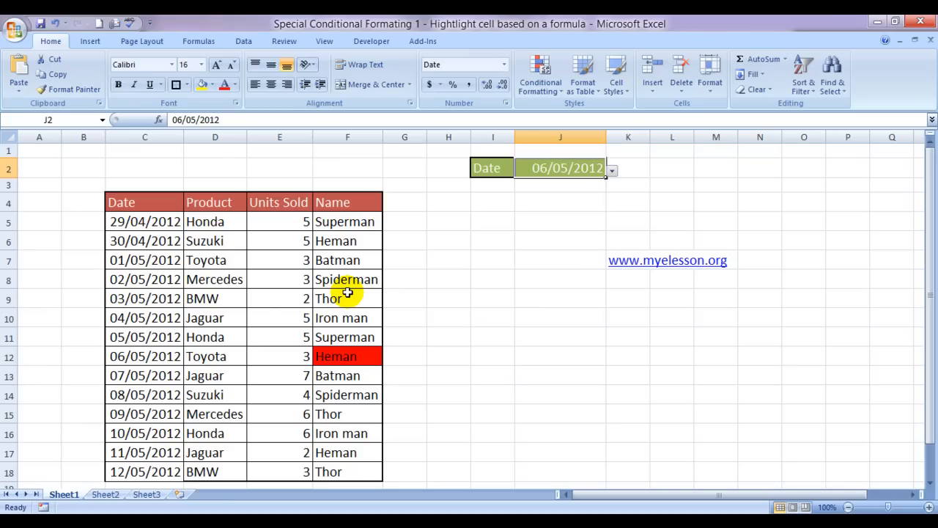
left_click(404, 150)
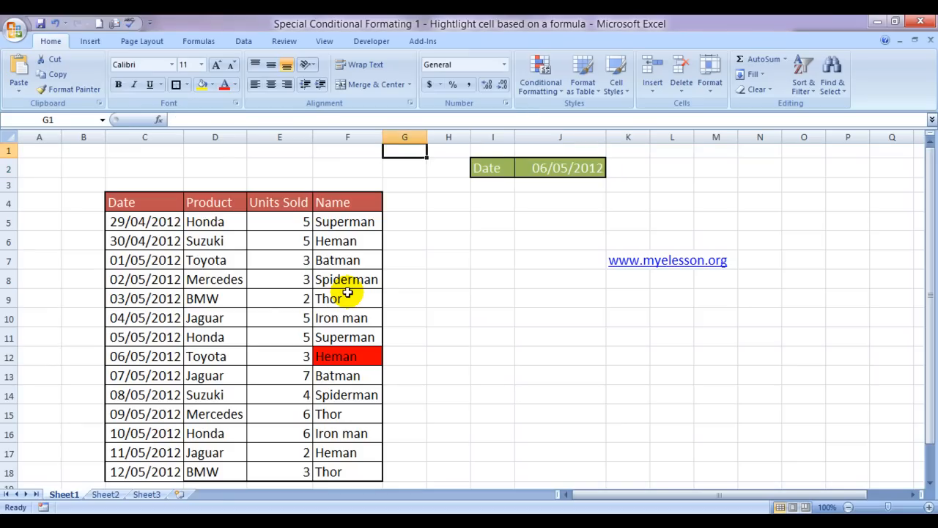
left_click(346, 138)
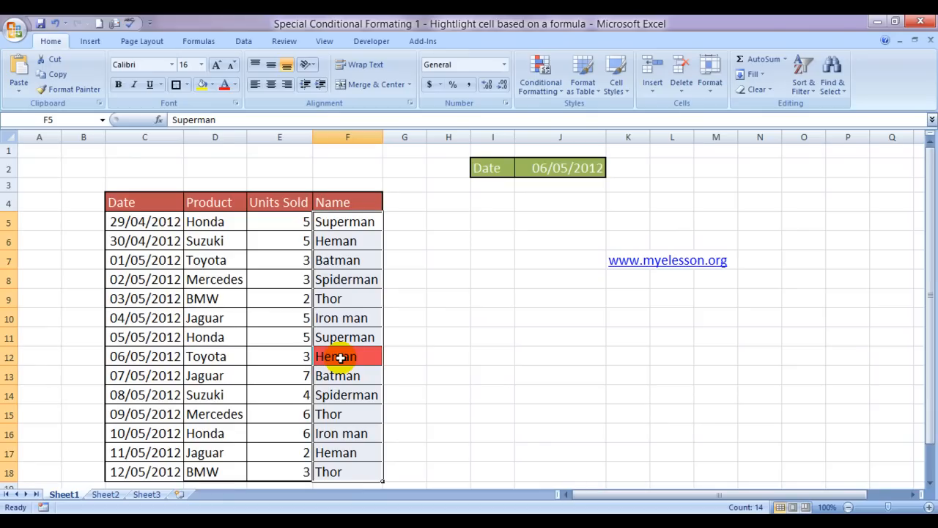
- Clear all conditional formatting from the sheet, reselect the names F5:F18 and view the empty rules manager
left_click(540, 73)
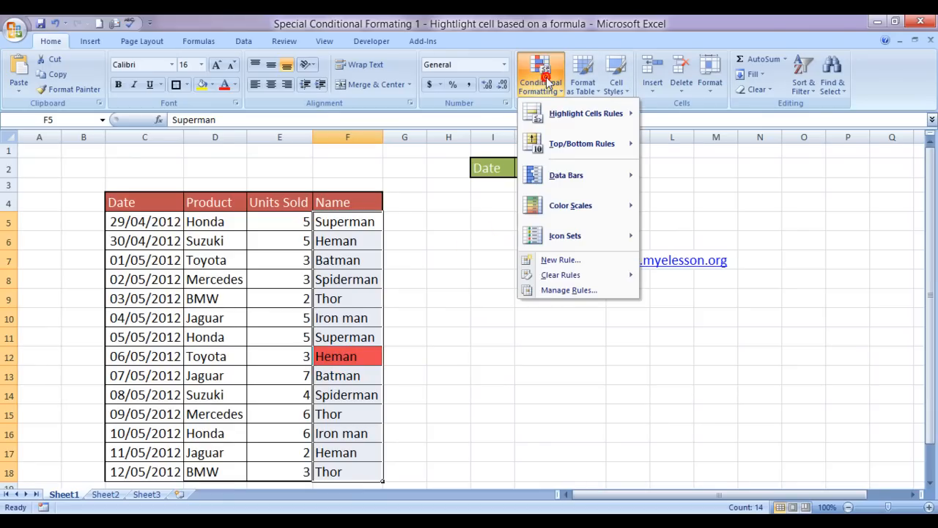
mouse_move(560, 276)
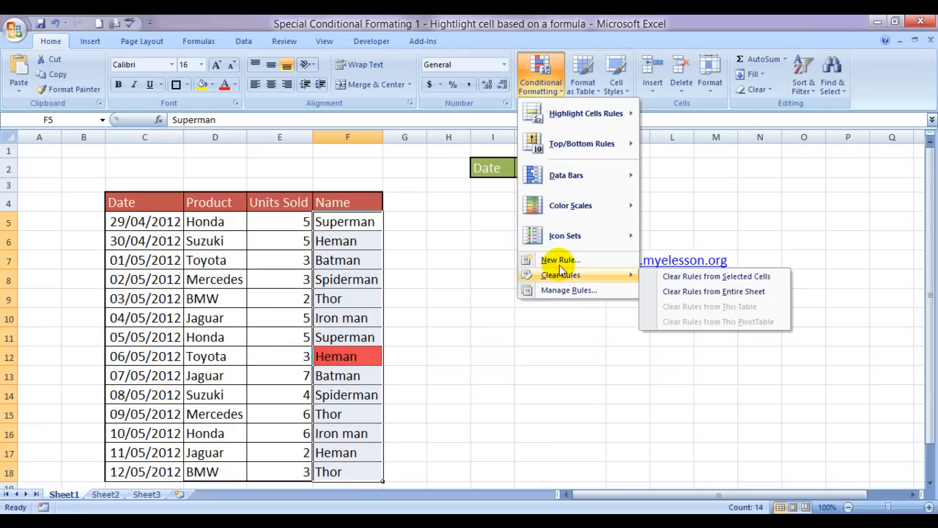
left_click(714, 290)
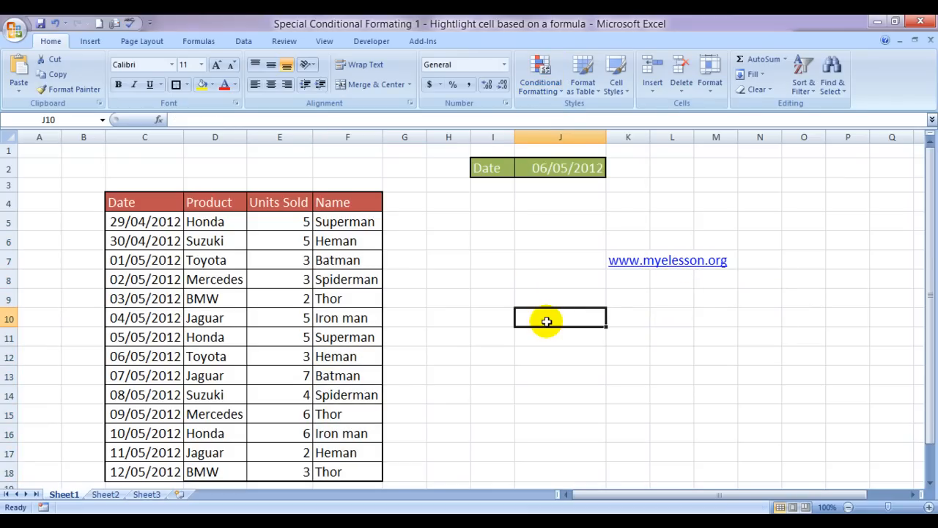
left_click(404, 299)
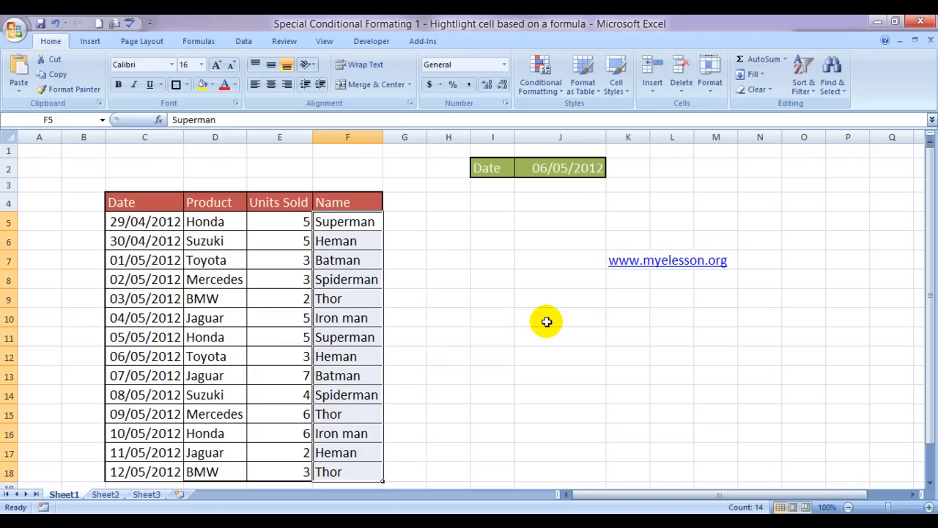
mouse_move(432, 149)
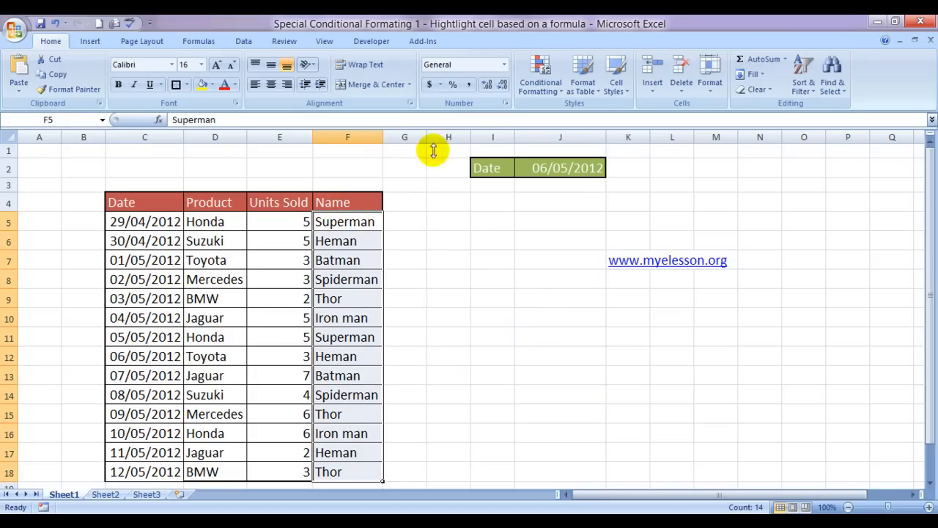
mouse_move(463, 229)
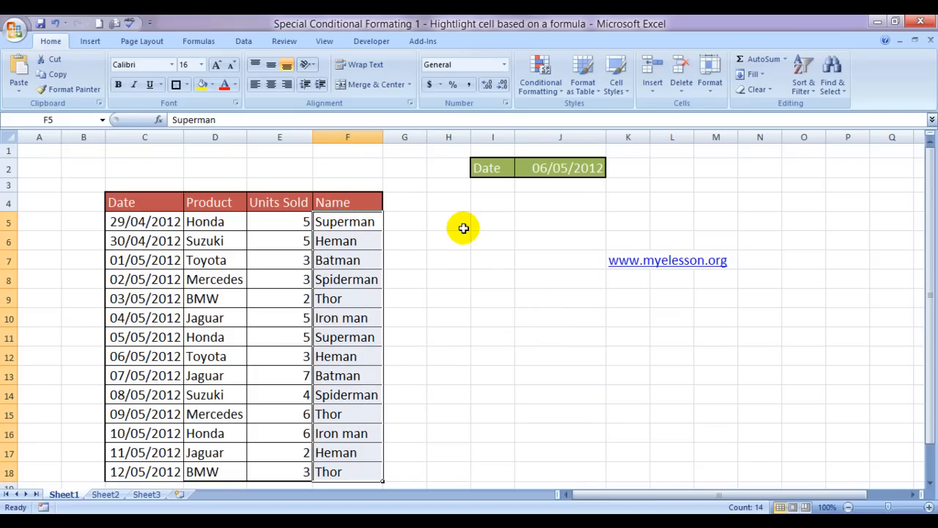
left_click(540, 73)
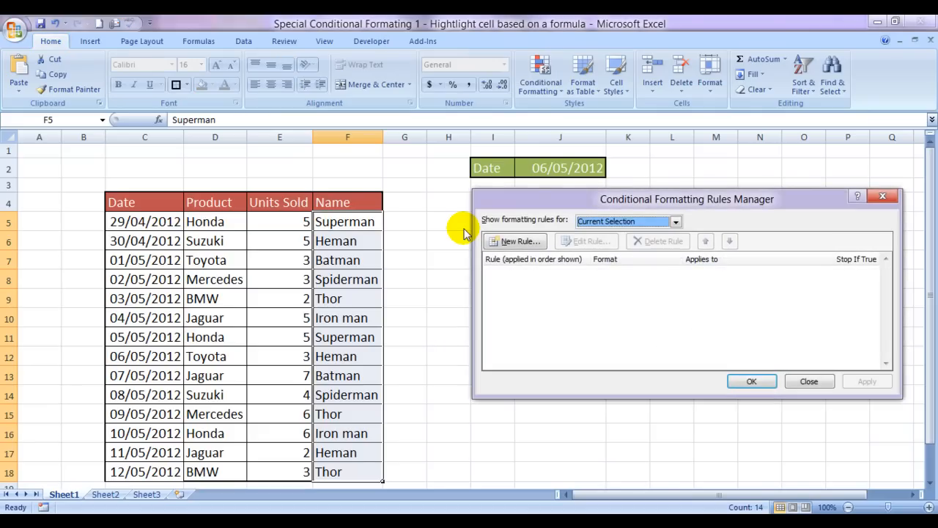
- Start a new formula-based rule and build =$J$2=$C5 by referencing J2 and C5
left_click(514, 241)
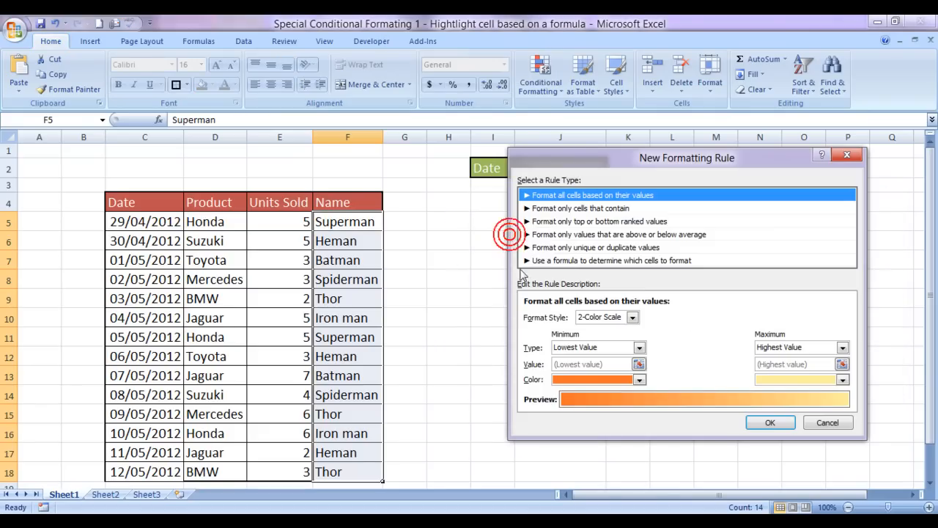
left_click(609, 261)
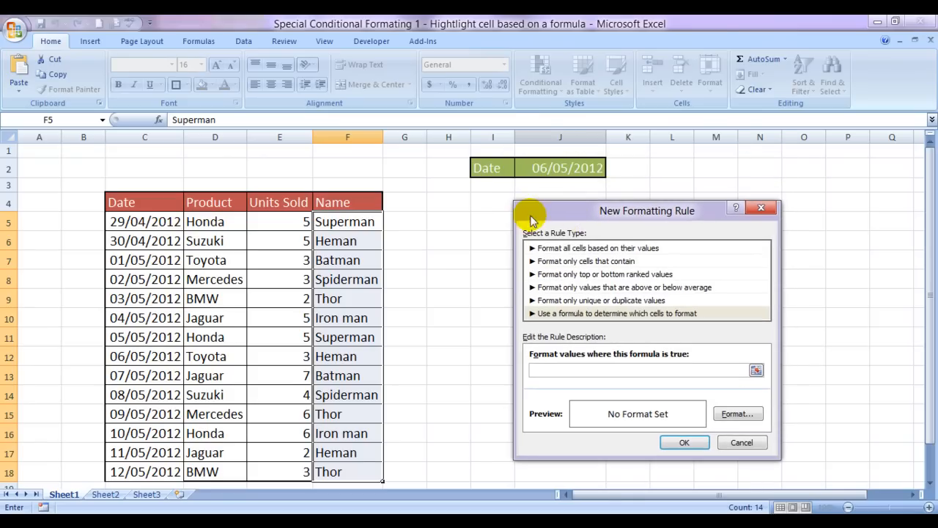
mouse_move(563, 146)
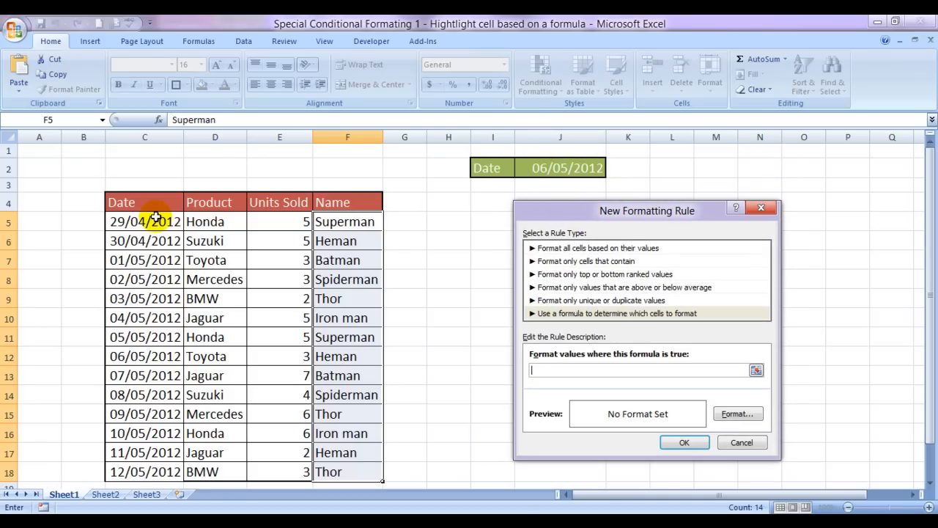
mouse_move(557, 167)
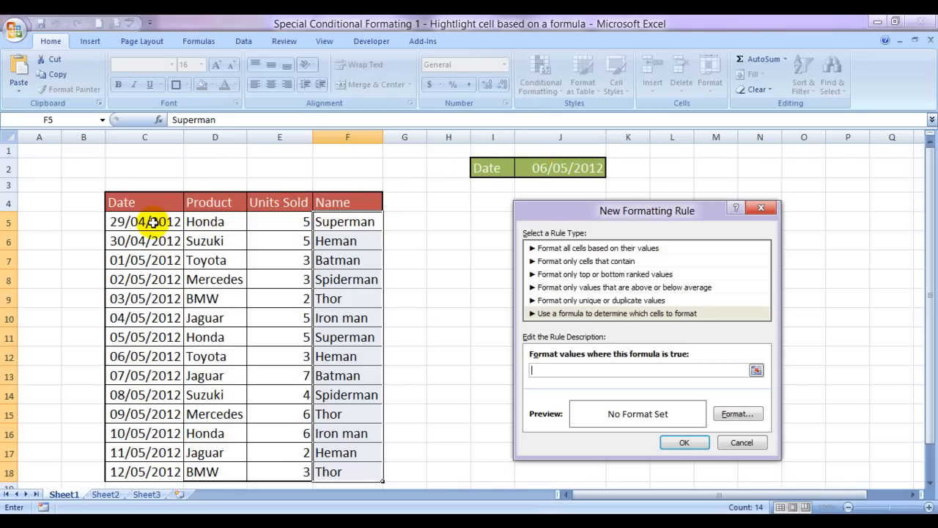
mouse_move(345, 261)
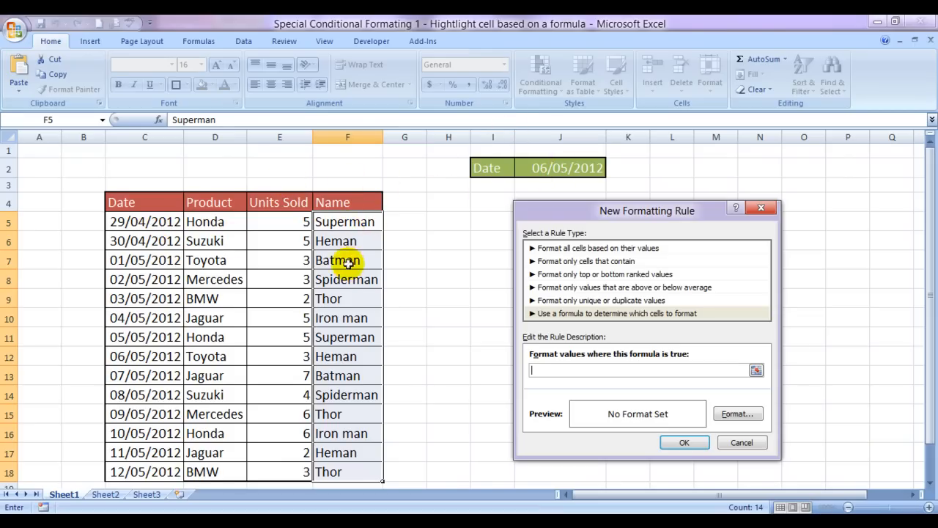
mouse_move(344, 222)
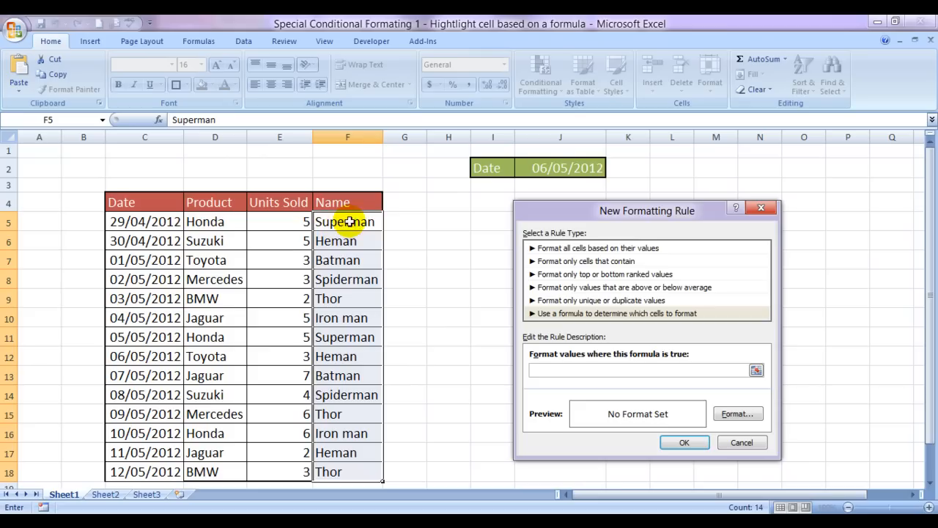
mouse_move(350, 240)
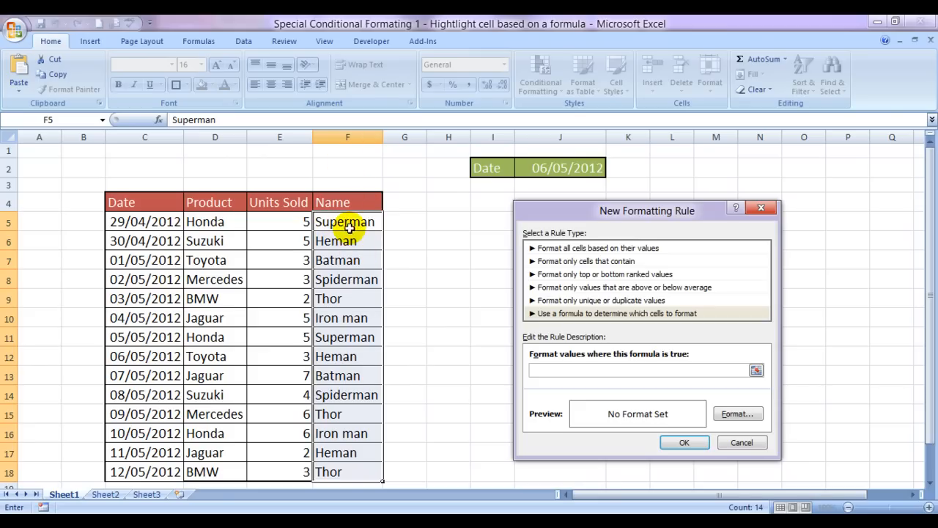
mouse_move(569, 345)
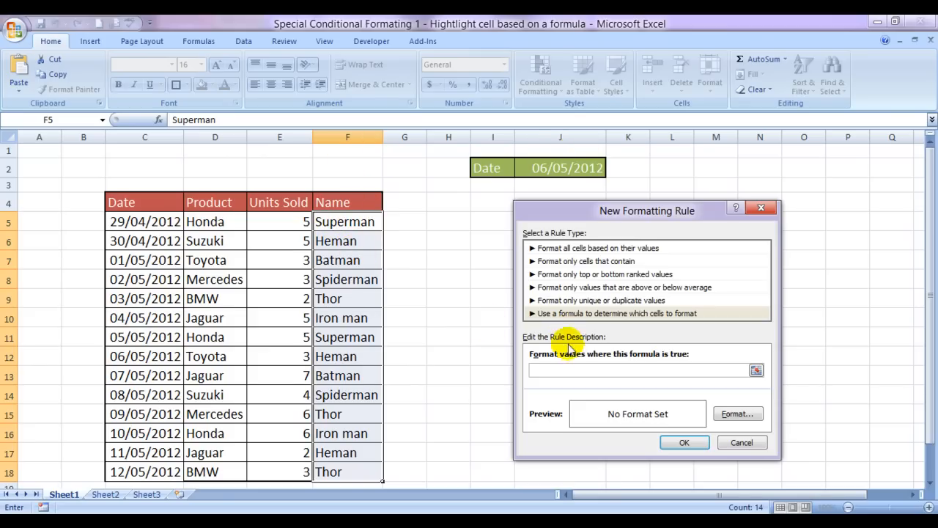
type("=")
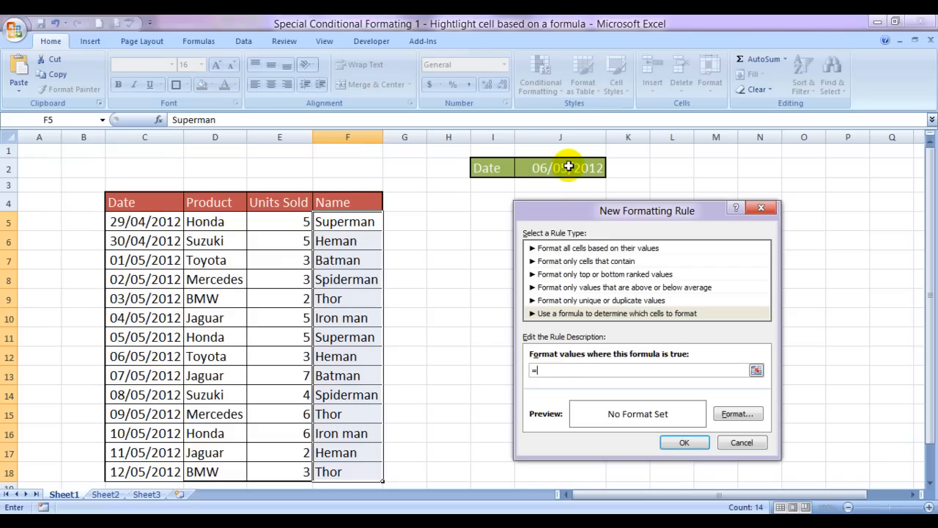
left_click(560, 167)
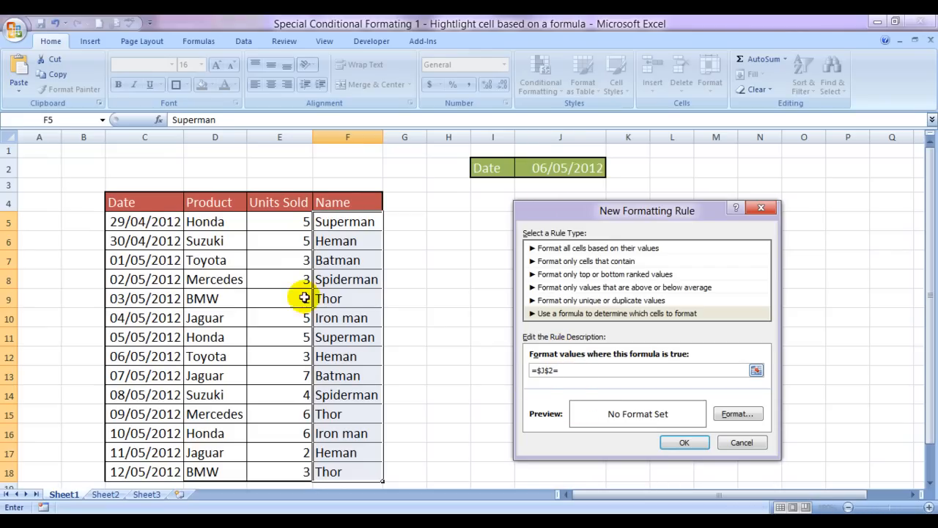
left_click(143, 222)
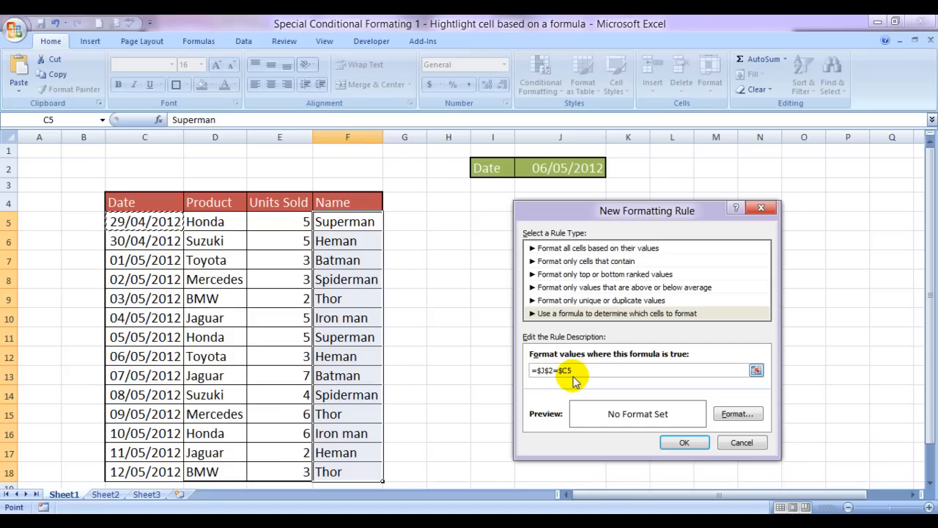
mouse_move(316, 260)
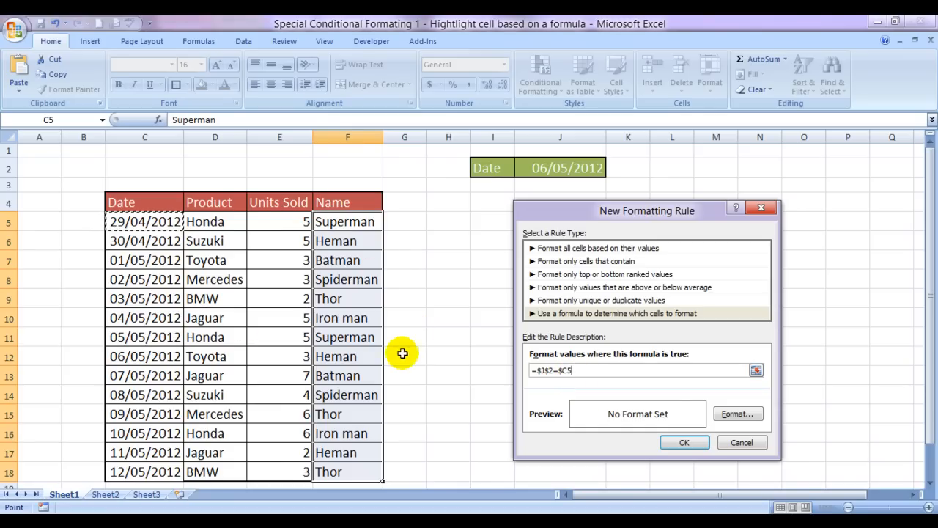
mouse_move(419, 391)
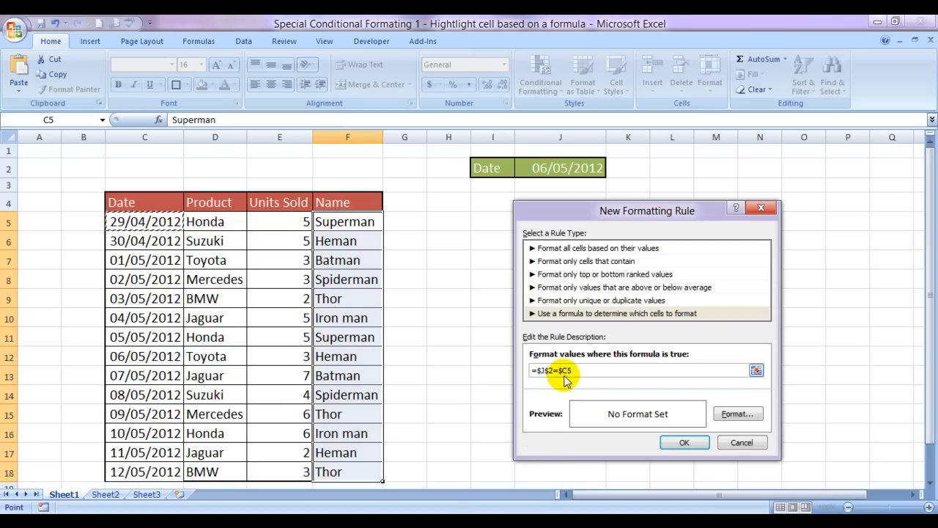
mouse_move(31, 230)
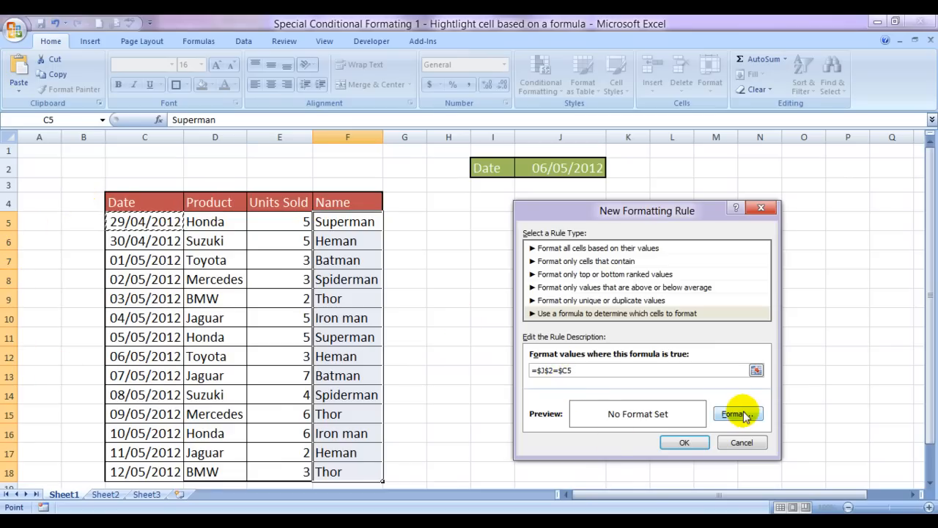
- Give the rule a red fill and confirm it, highlighting Heman on 06/05/2012
left_click(736, 414)
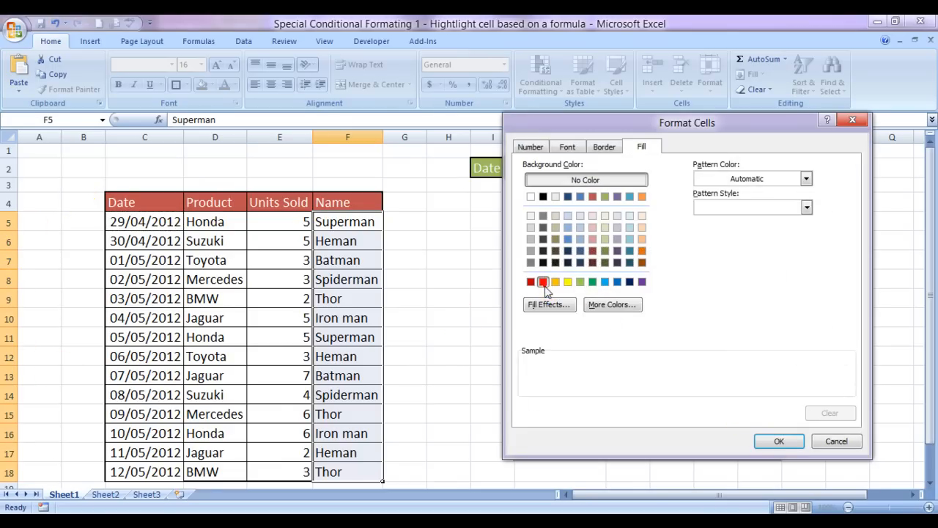
left_click(783, 441)
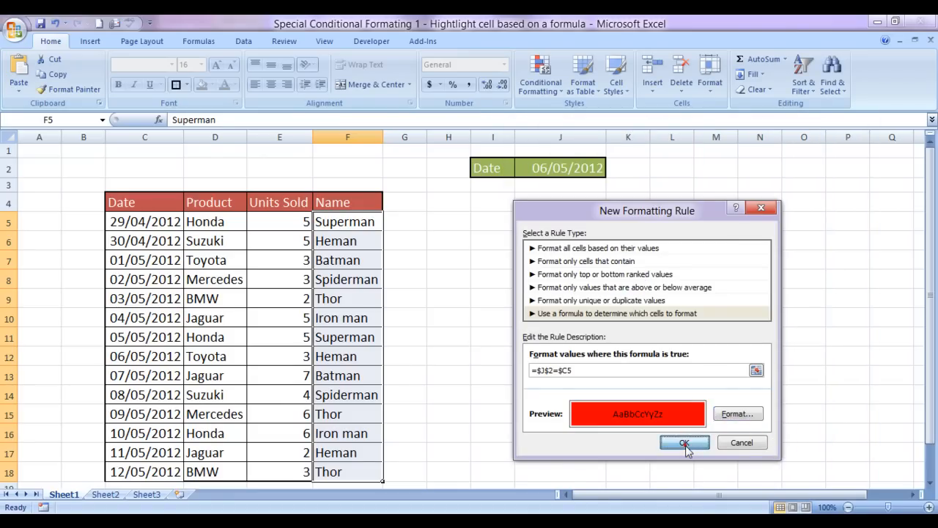
left_click(684, 443)
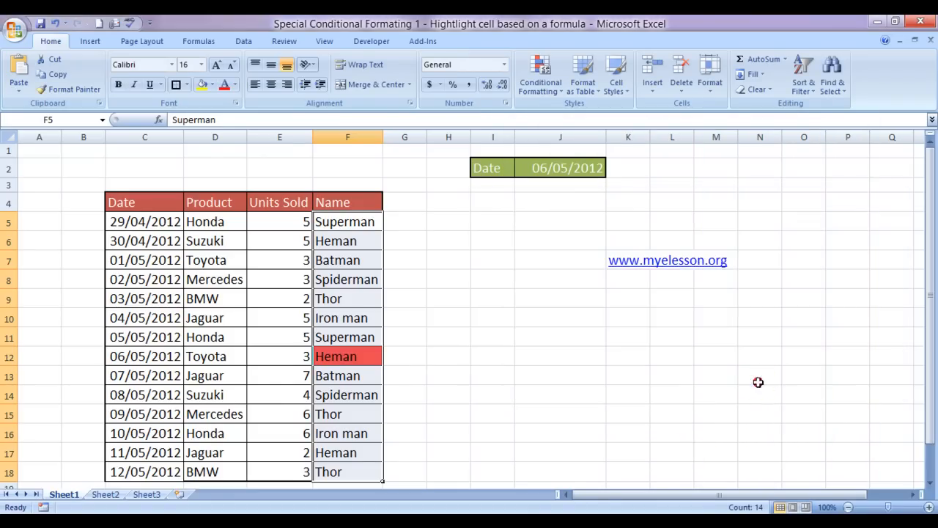
- Pick 07/05/2012 from the J2 dropdown so Batman is highlighted red
left_click(560, 167)
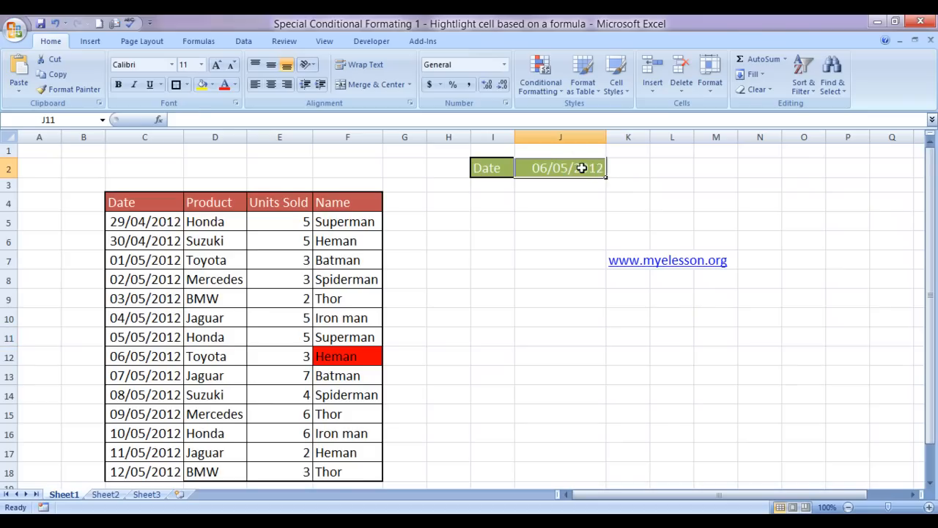
left_click(610, 170)
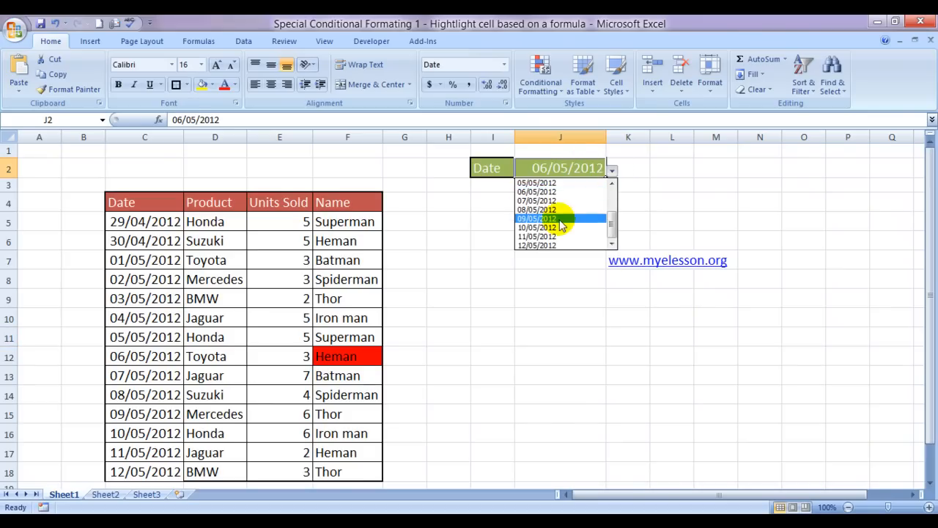
left_click(538, 217)
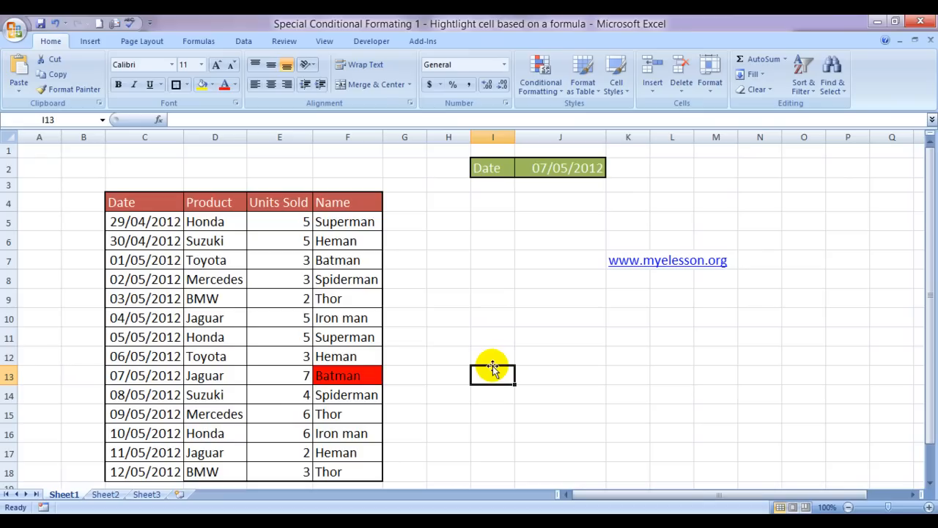
mouse_move(665, 296)
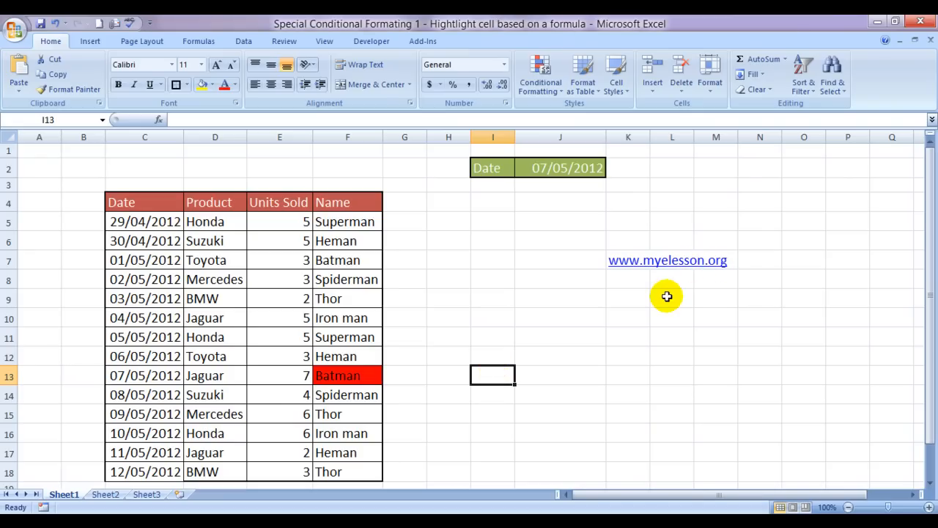